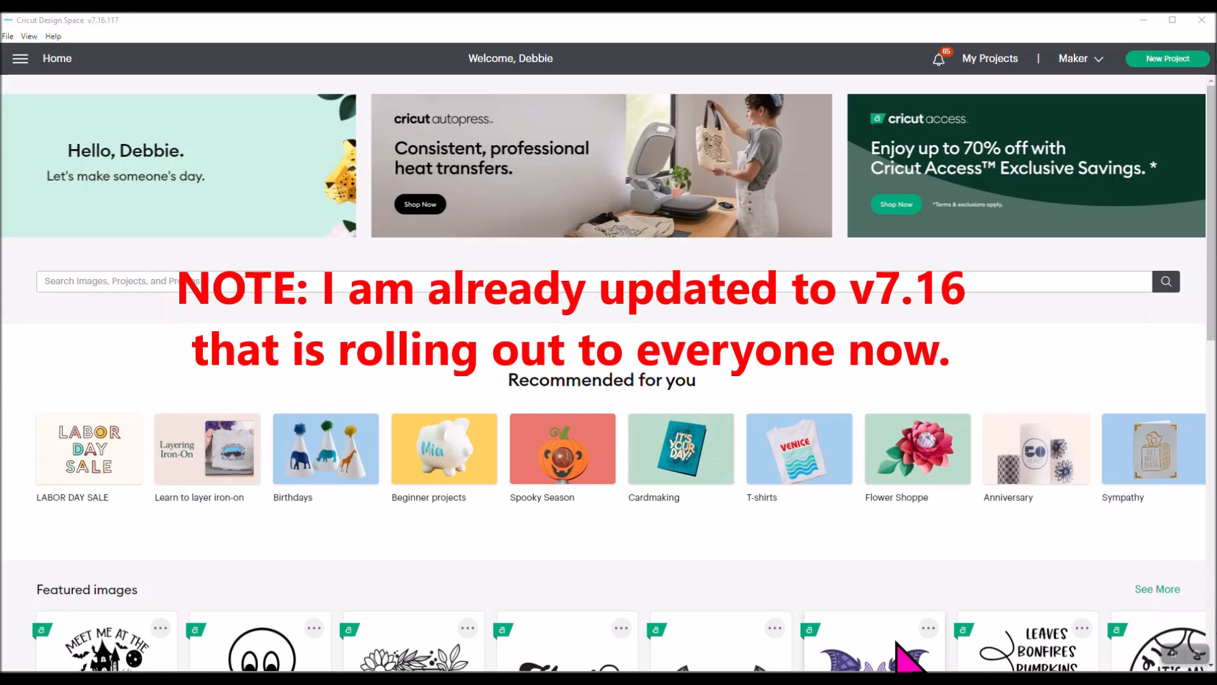
pyautogui.moveTo(117, 74)
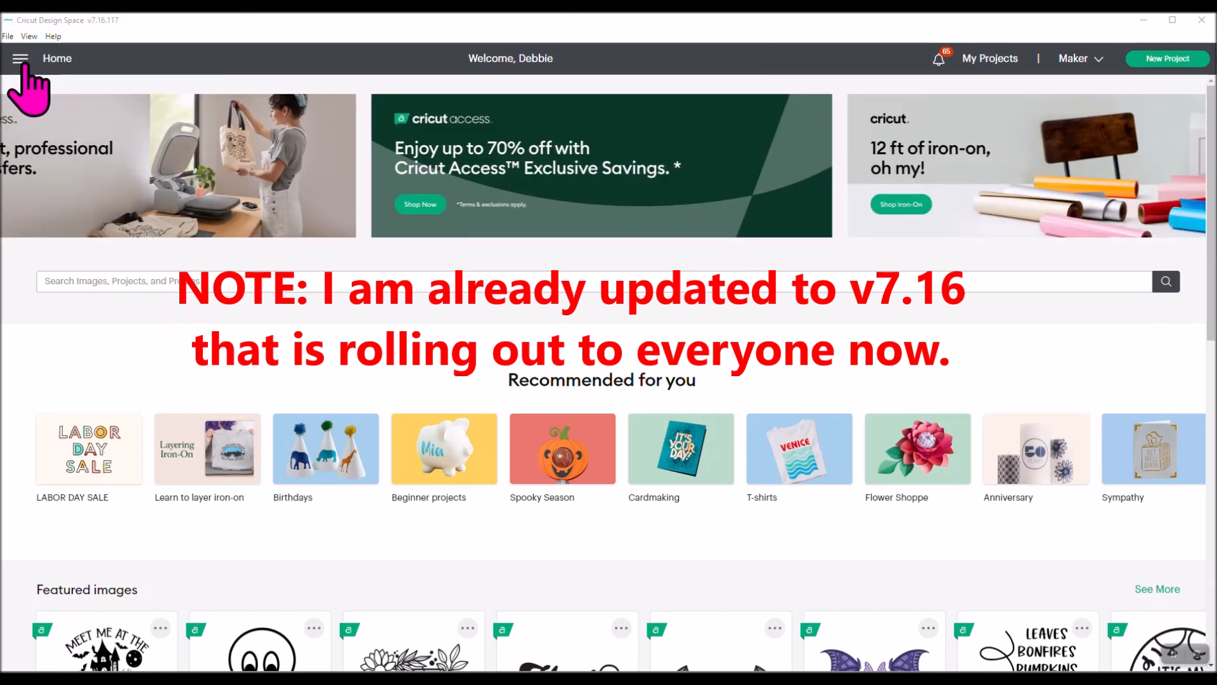
# Reveal the main navigation menu from the Home screen's hamburger icon.
pyautogui.click(21, 59)
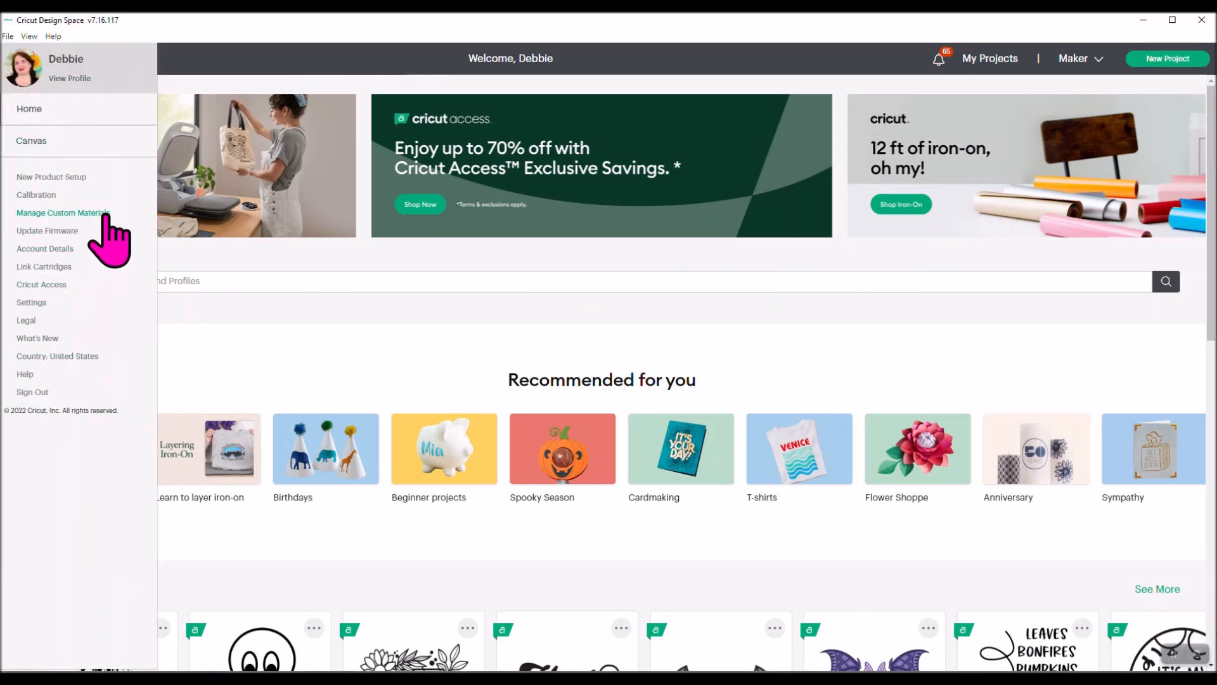
pyautogui.moveTo(36, 195)
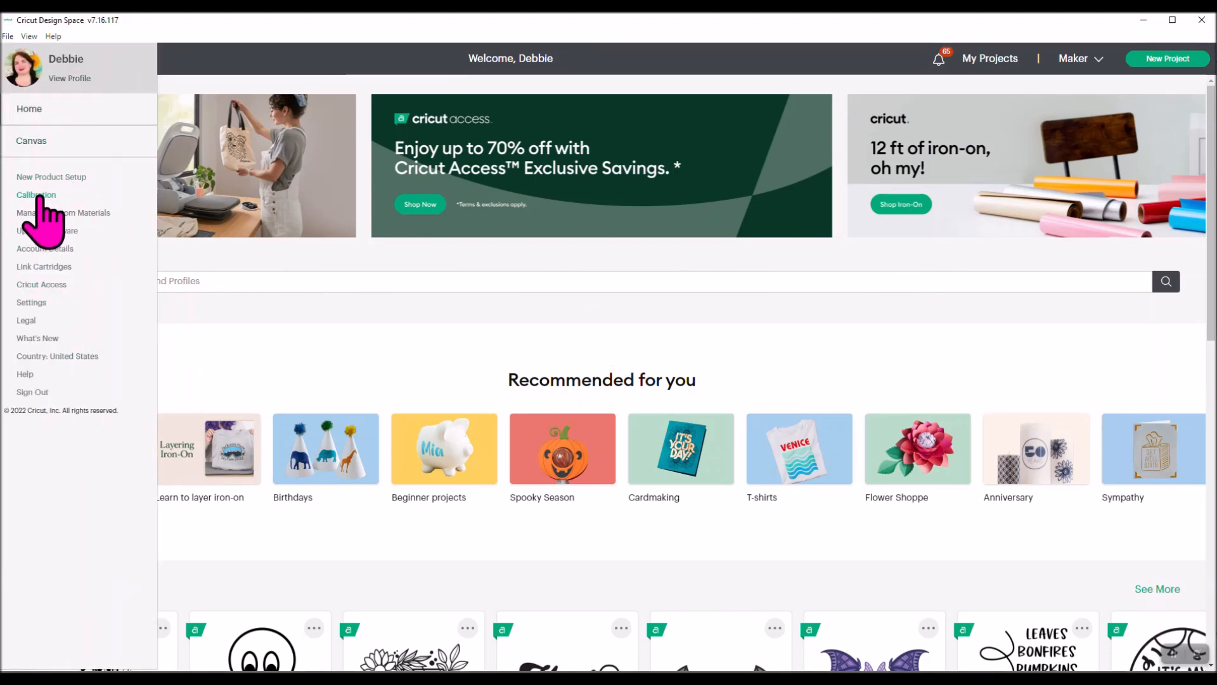
# Choose Calibration to show the Rotary Blade, Knife Blade and Print Then Cut options.
pyautogui.click(35, 195)
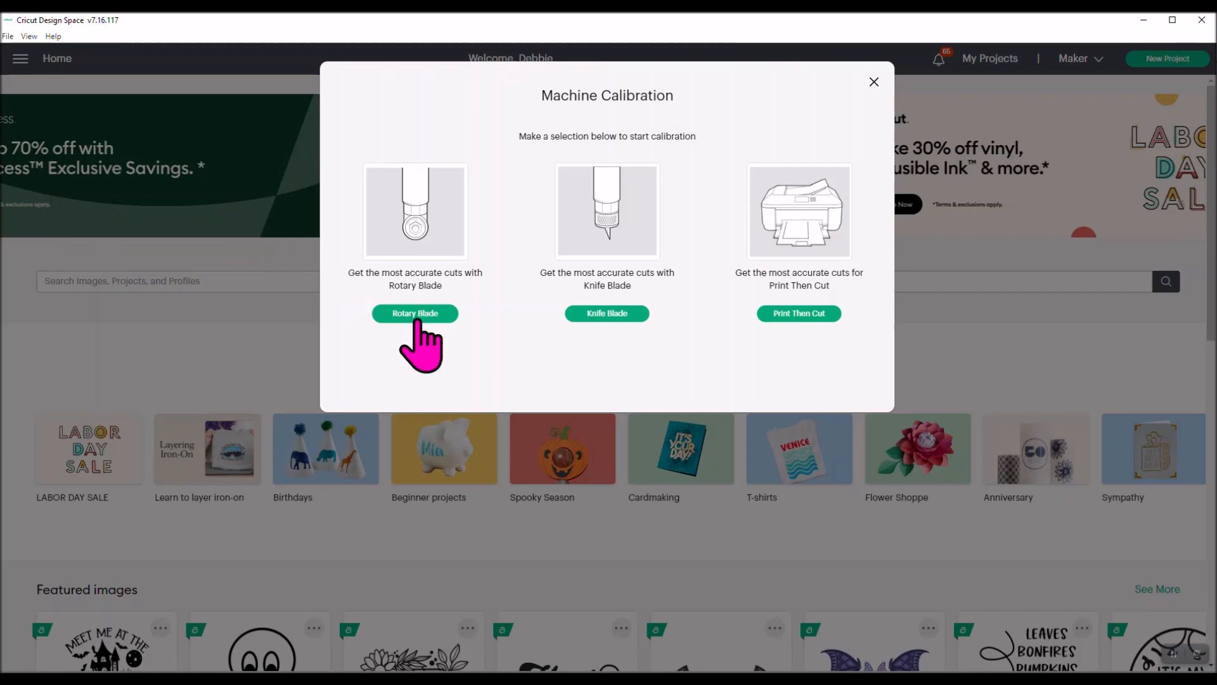
pyautogui.moveTo(621, 326)
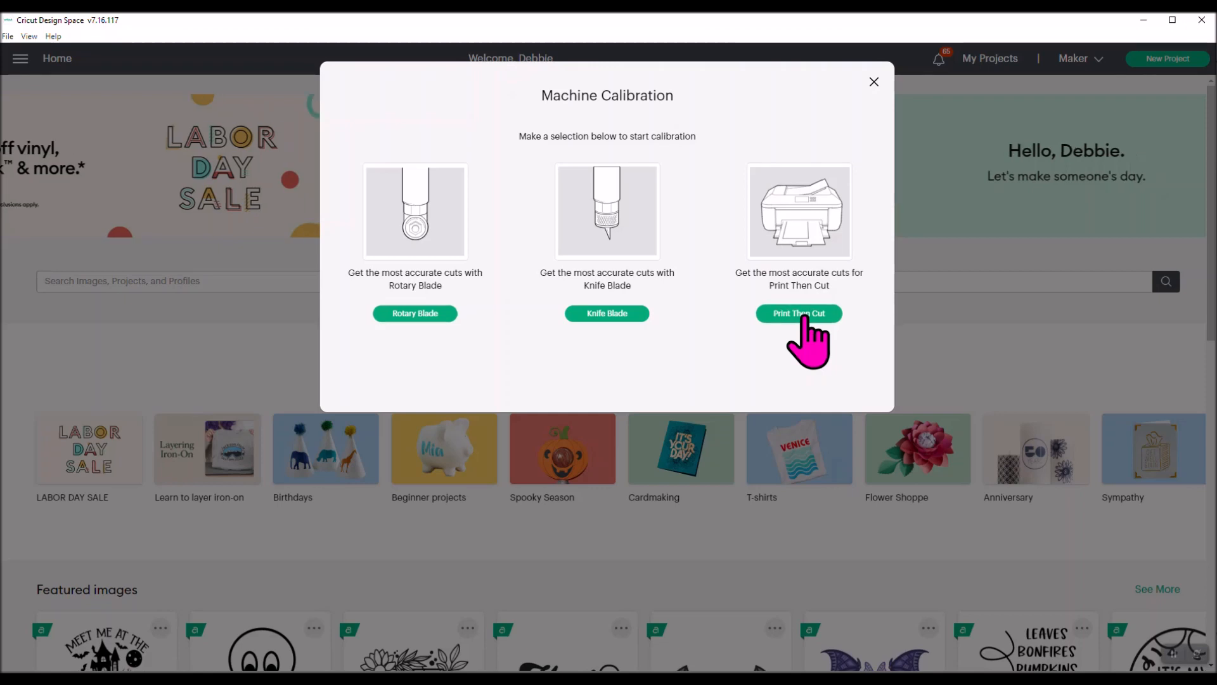
# Begin Print Then Cut calibration and print the sheet on the HPD05CBB HP ENVY 5660 printer.
pyautogui.click(798, 312)
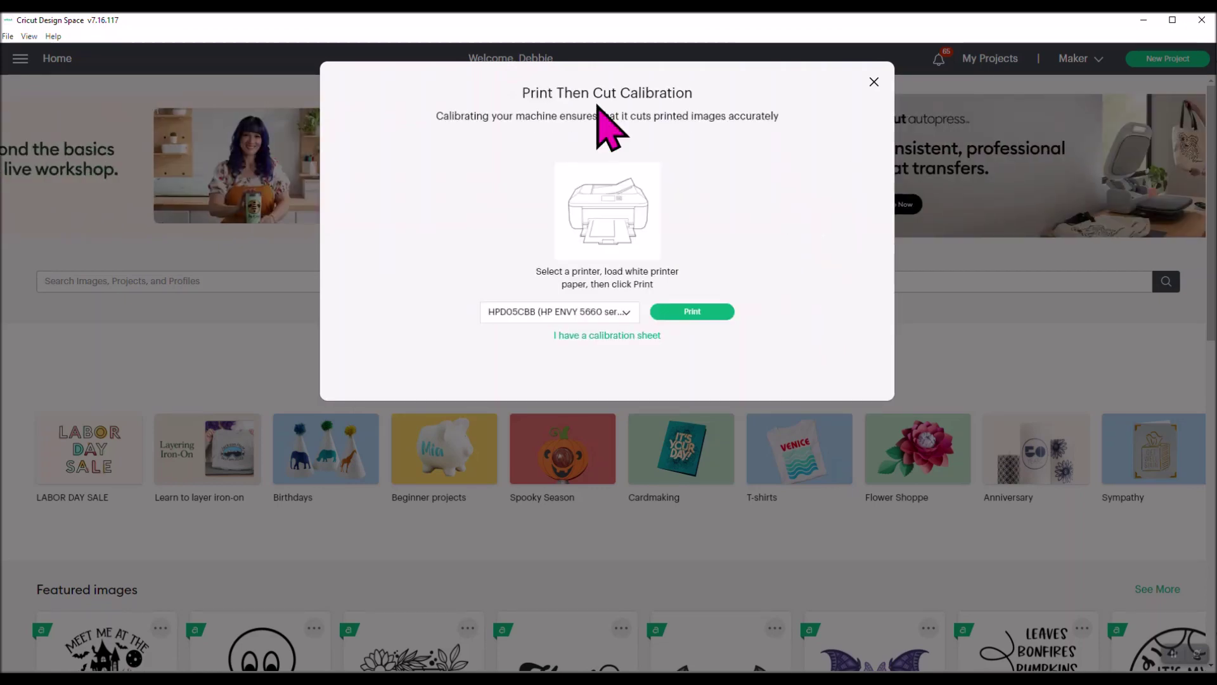
pyautogui.moveTo(804, 237)
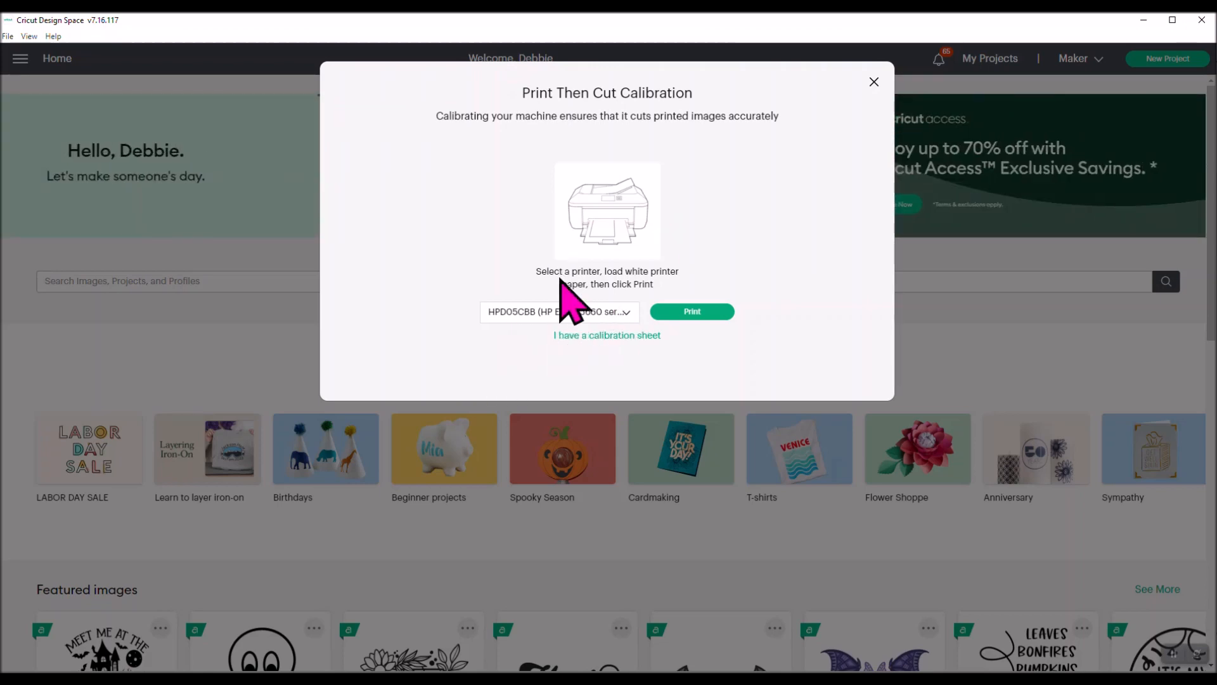
pyautogui.moveTo(695, 303)
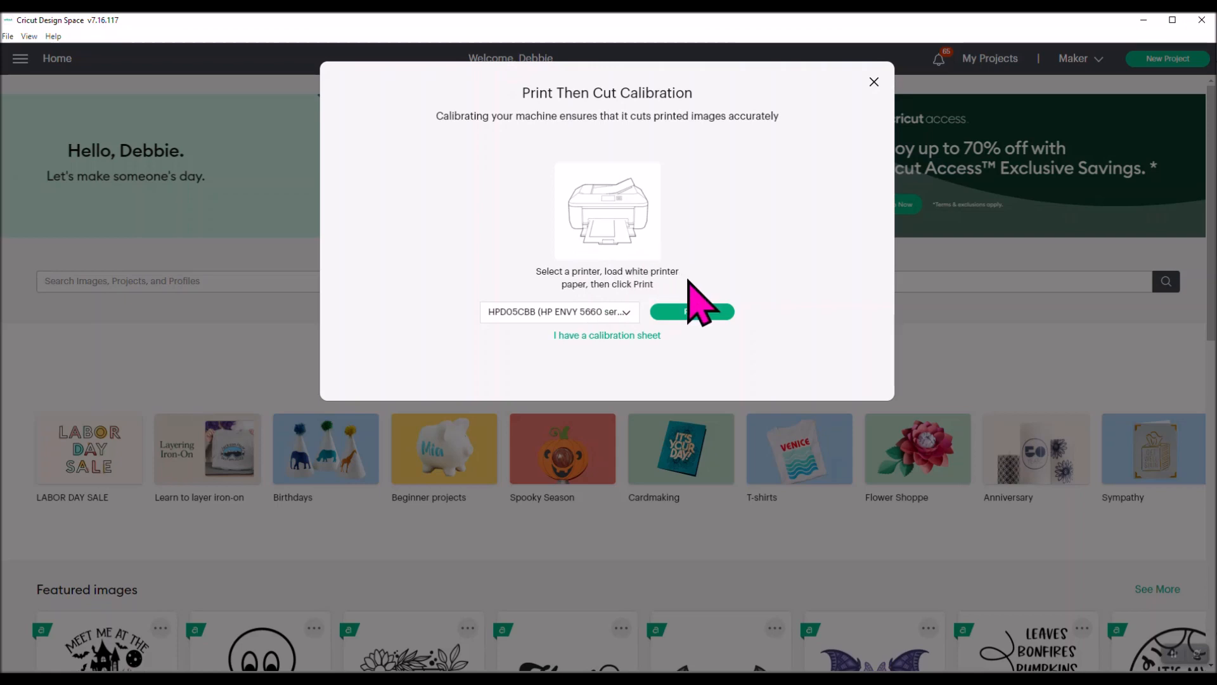
pyautogui.moveTo(613, 345)
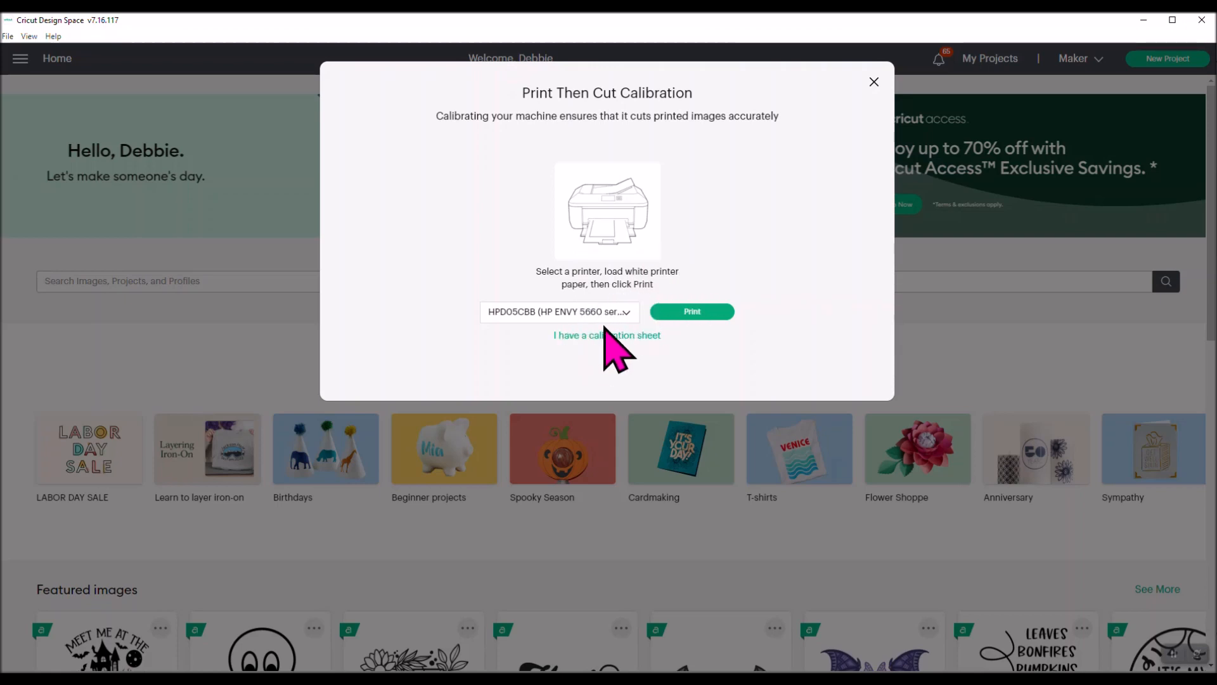
pyautogui.click(557, 311)
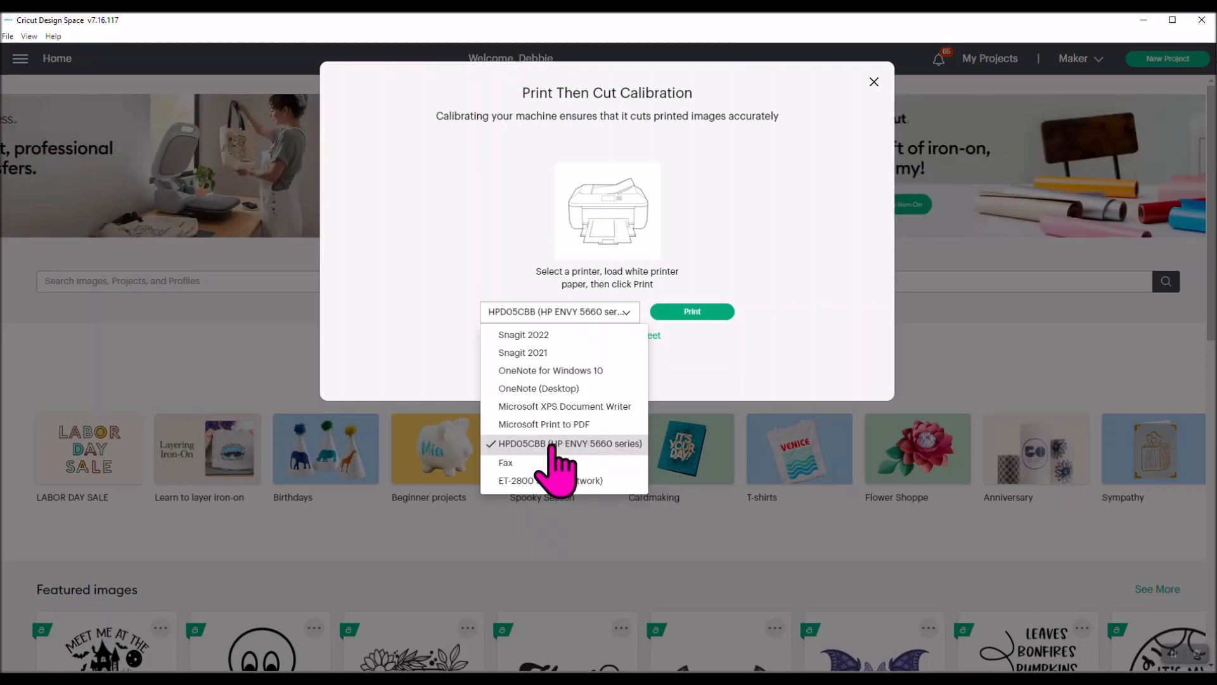
pyautogui.click(571, 443)
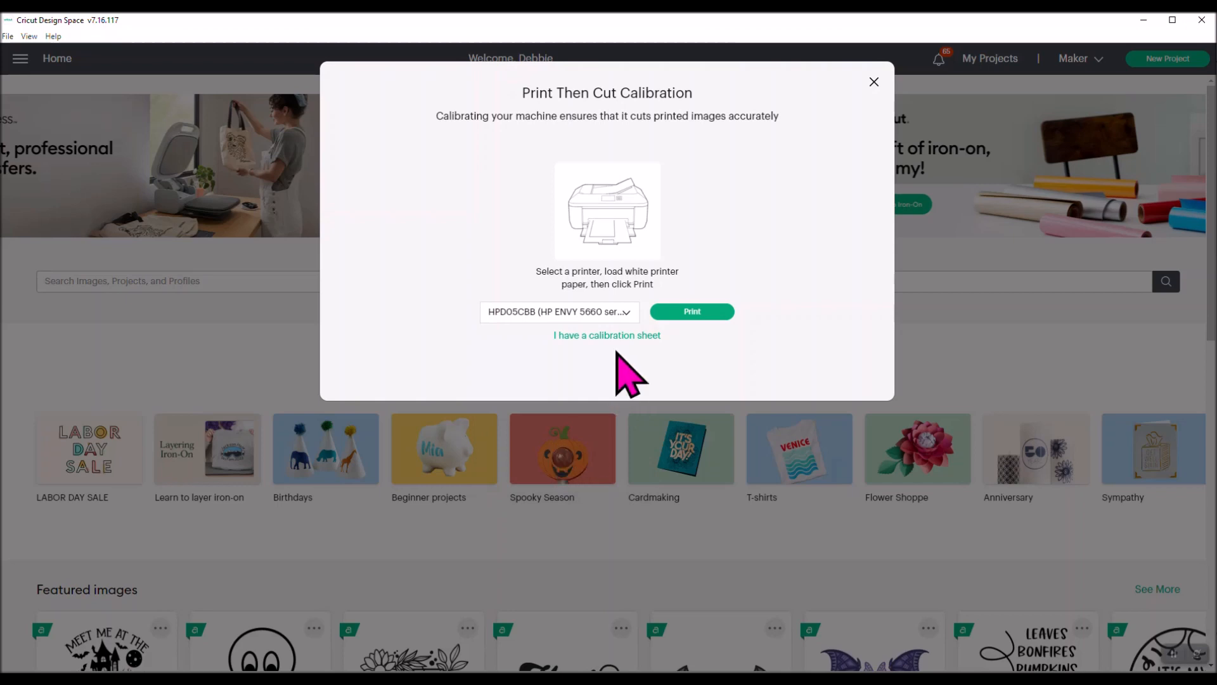
pyautogui.moveTo(606, 381)
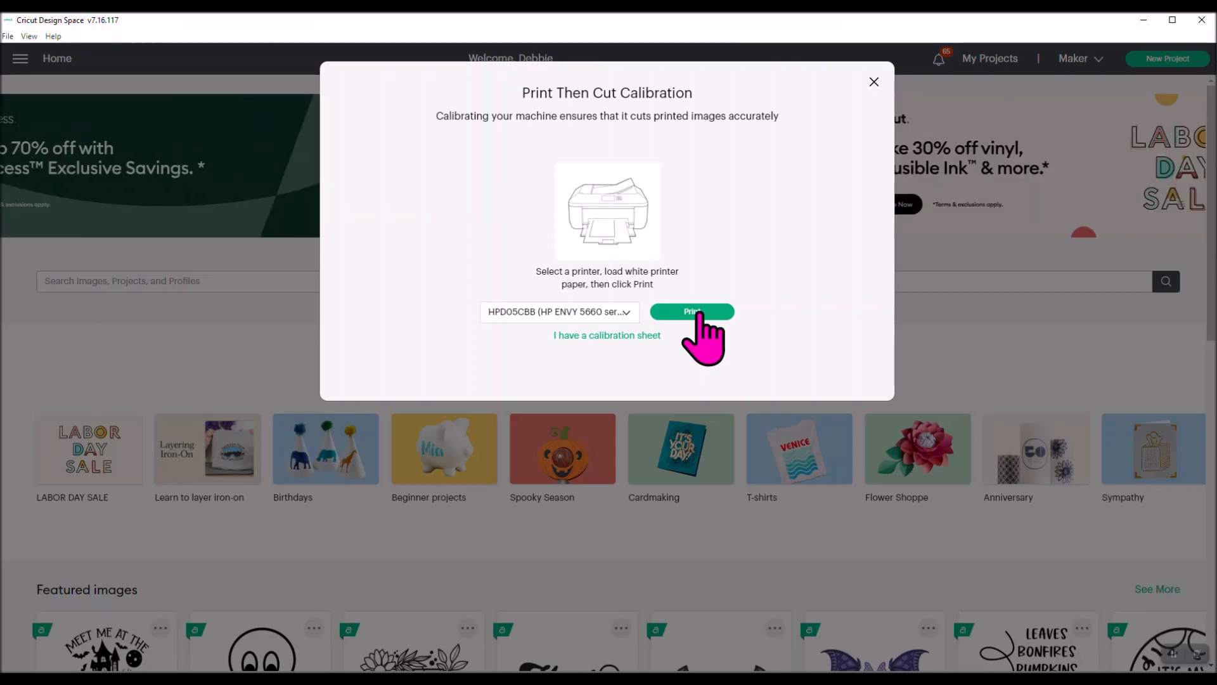
pyautogui.click(691, 311)
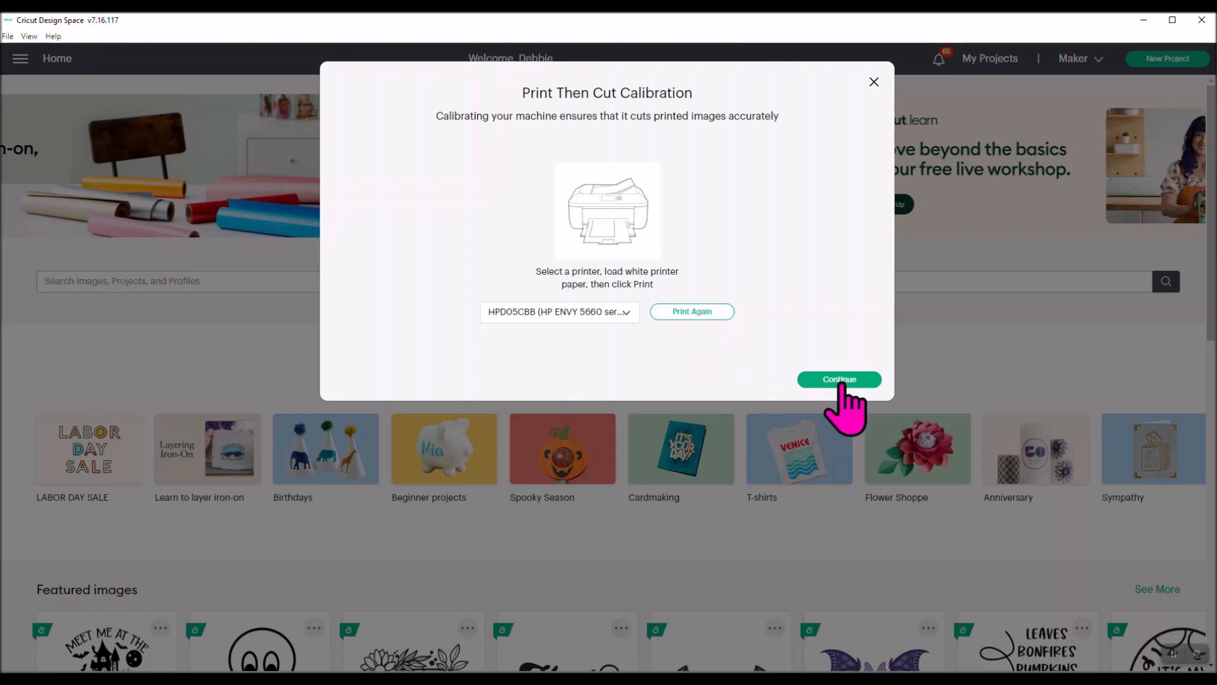
# Continue past the printed sheet and mat placement to the machine selection step.
pyautogui.click(840, 380)
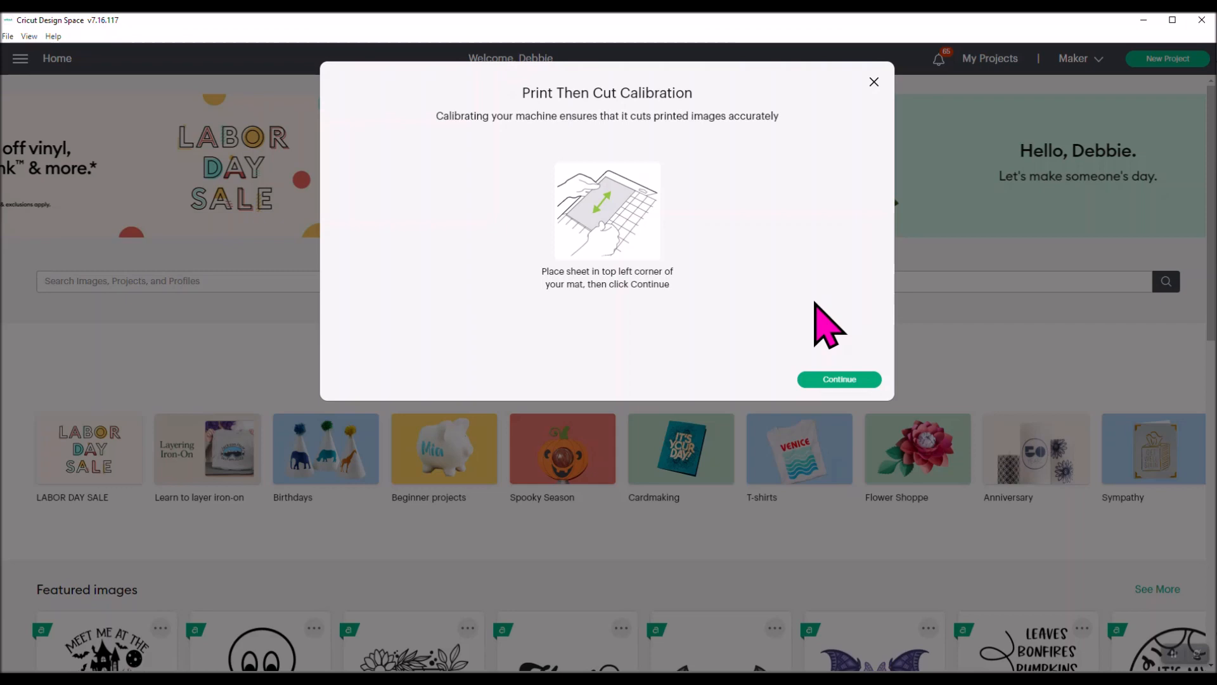
pyautogui.moveTo(838, 388)
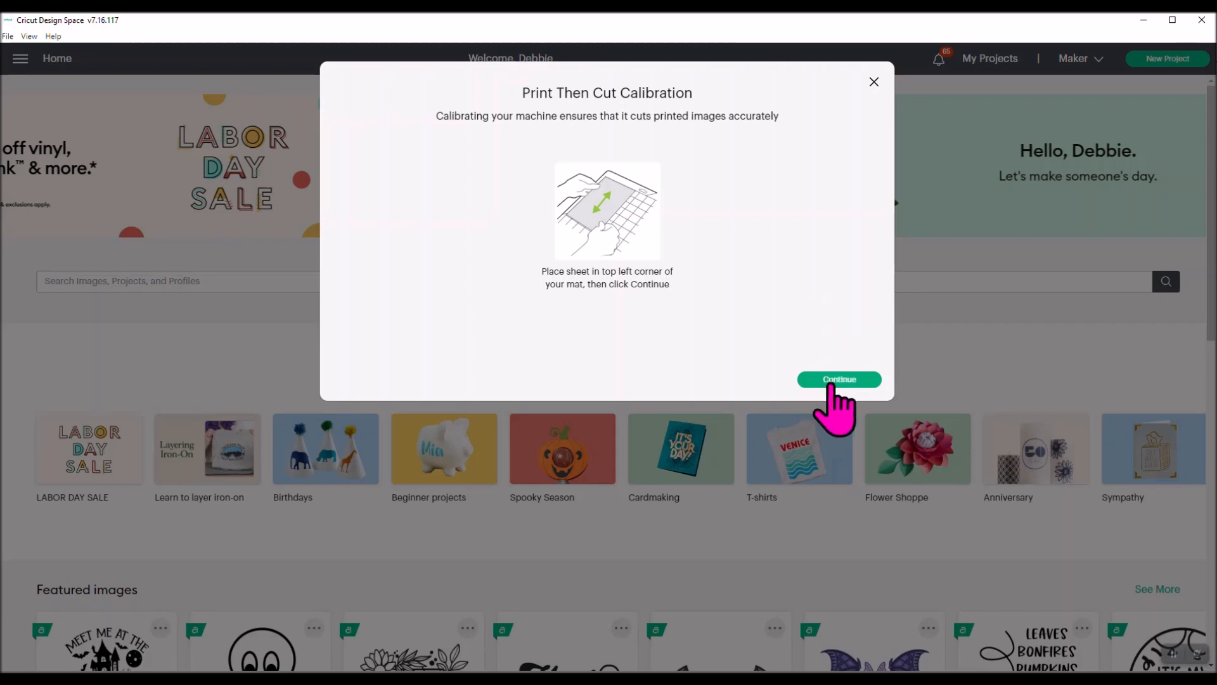
pyautogui.click(840, 380)
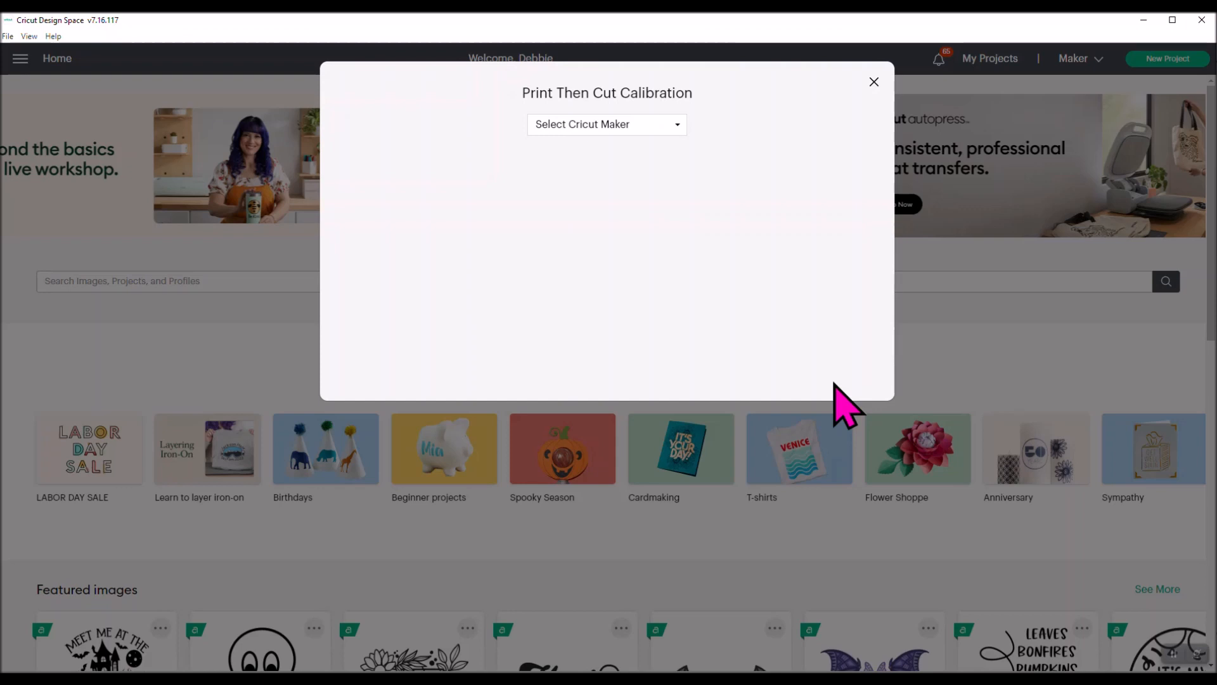
pyautogui.moveTo(617, 108)
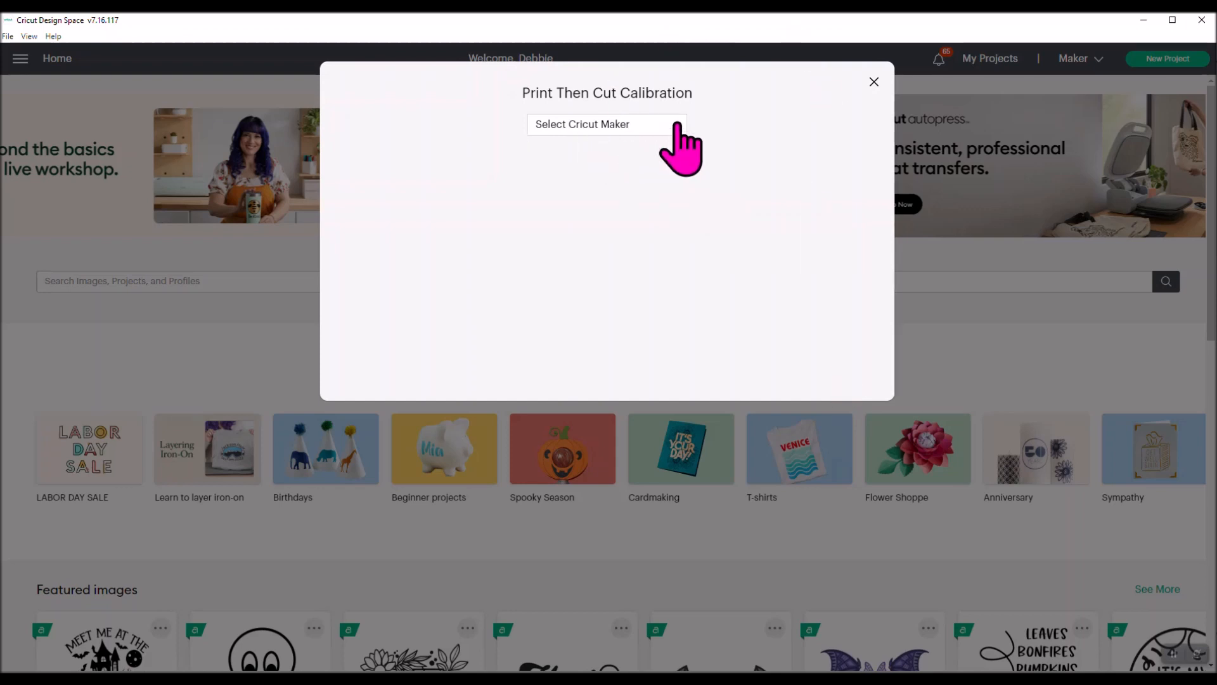
# Select Maker : 356A Bluetooth as the calibration machine.
pyautogui.click(606, 125)
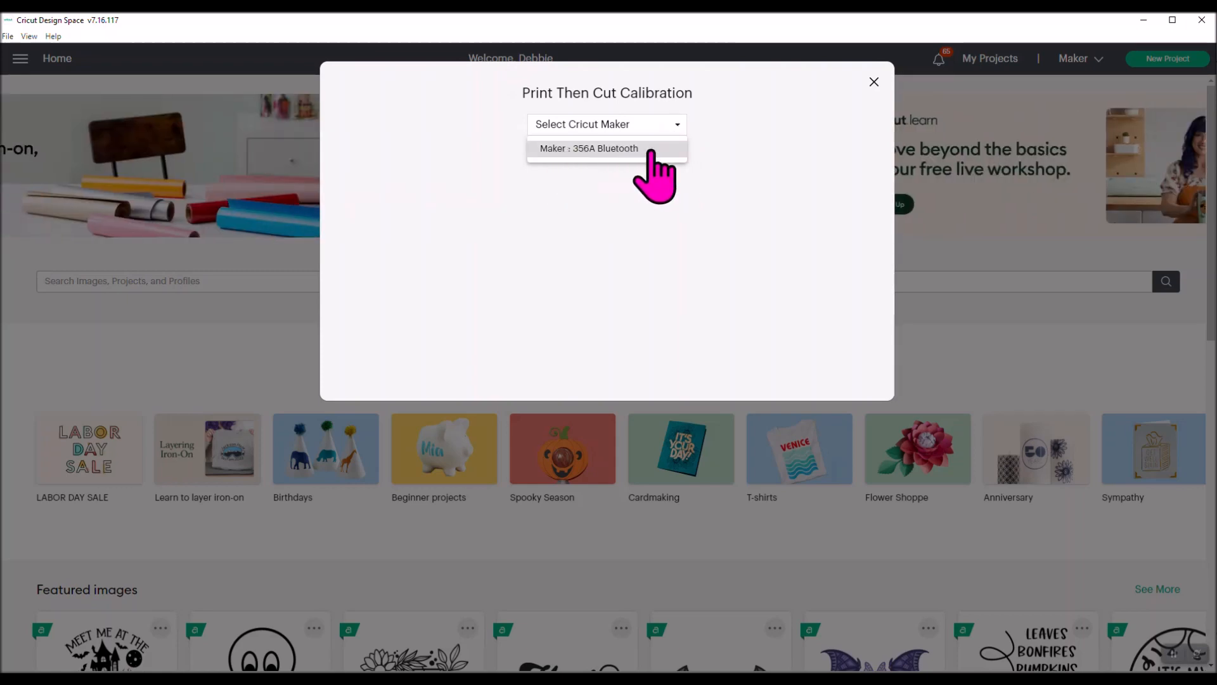
pyautogui.click(589, 148)
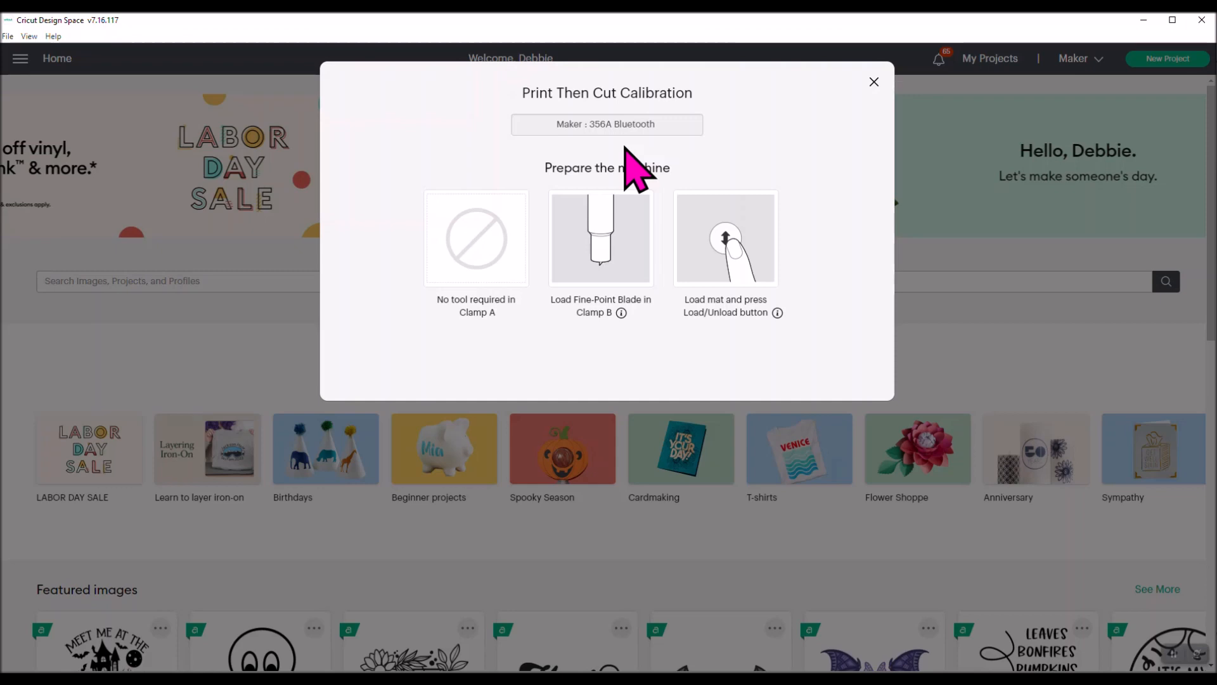
pyautogui.moveTo(625, 353)
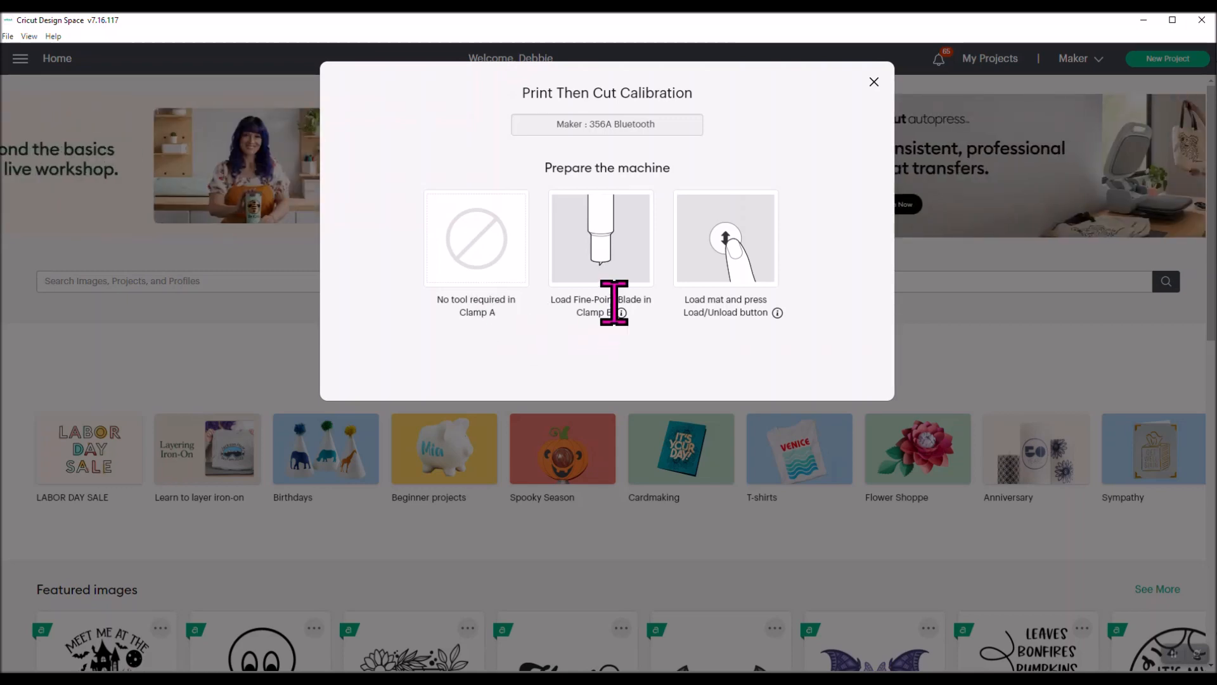
pyautogui.moveTo(622, 341)
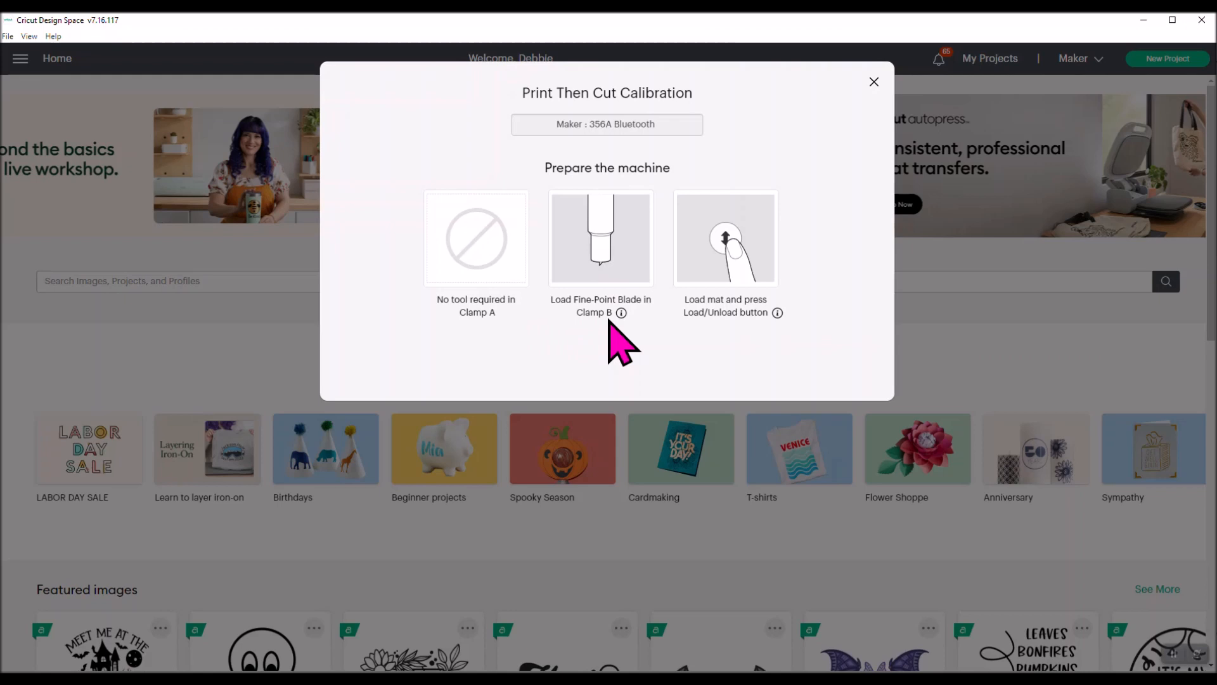
pyautogui.moveTo(737, 314)
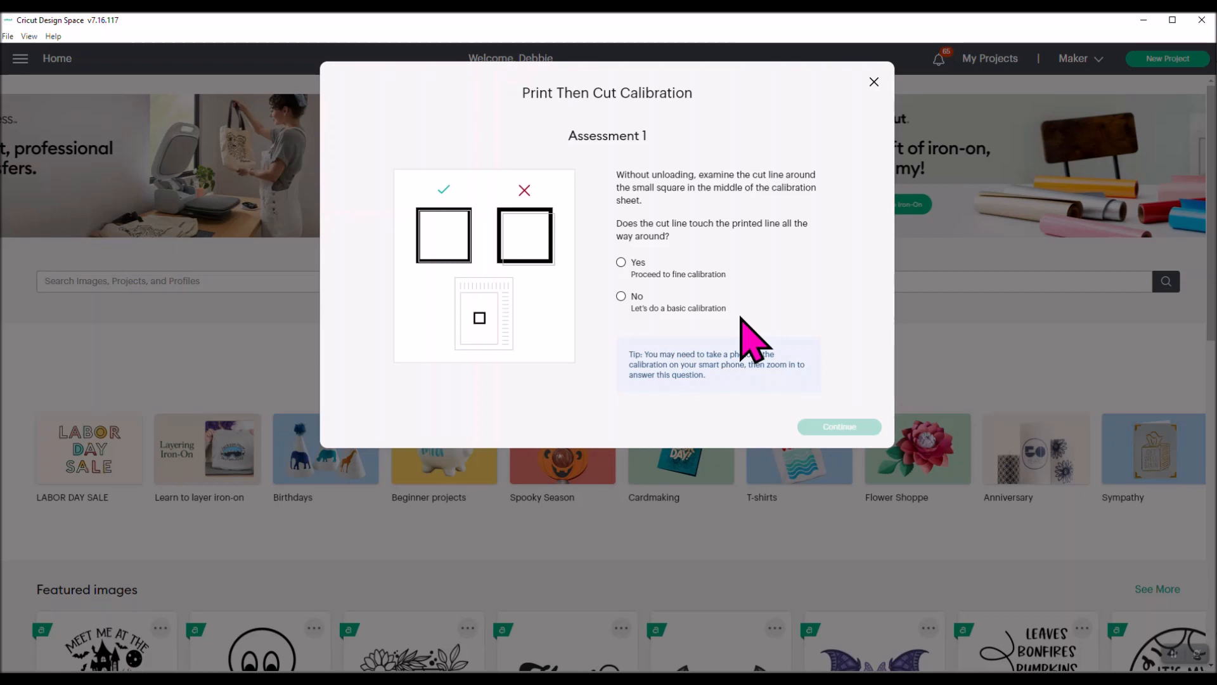
pyautogui.moveTo(481, 342)
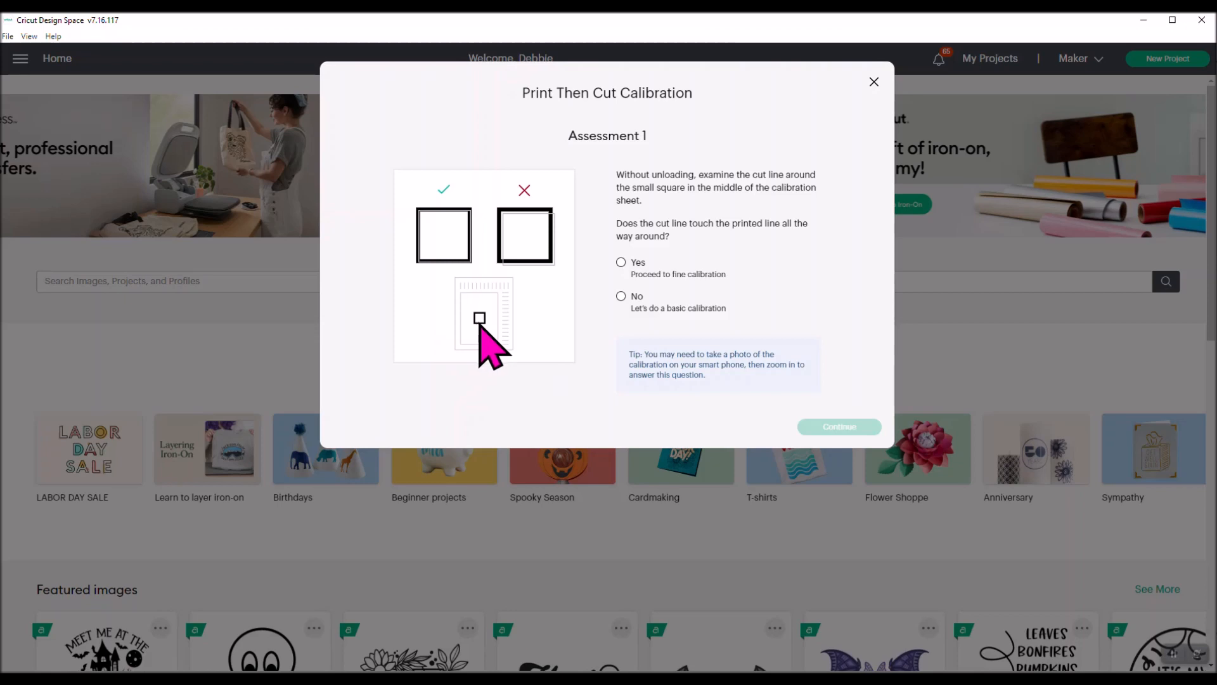
pyautogui.moveTo(512, 369)
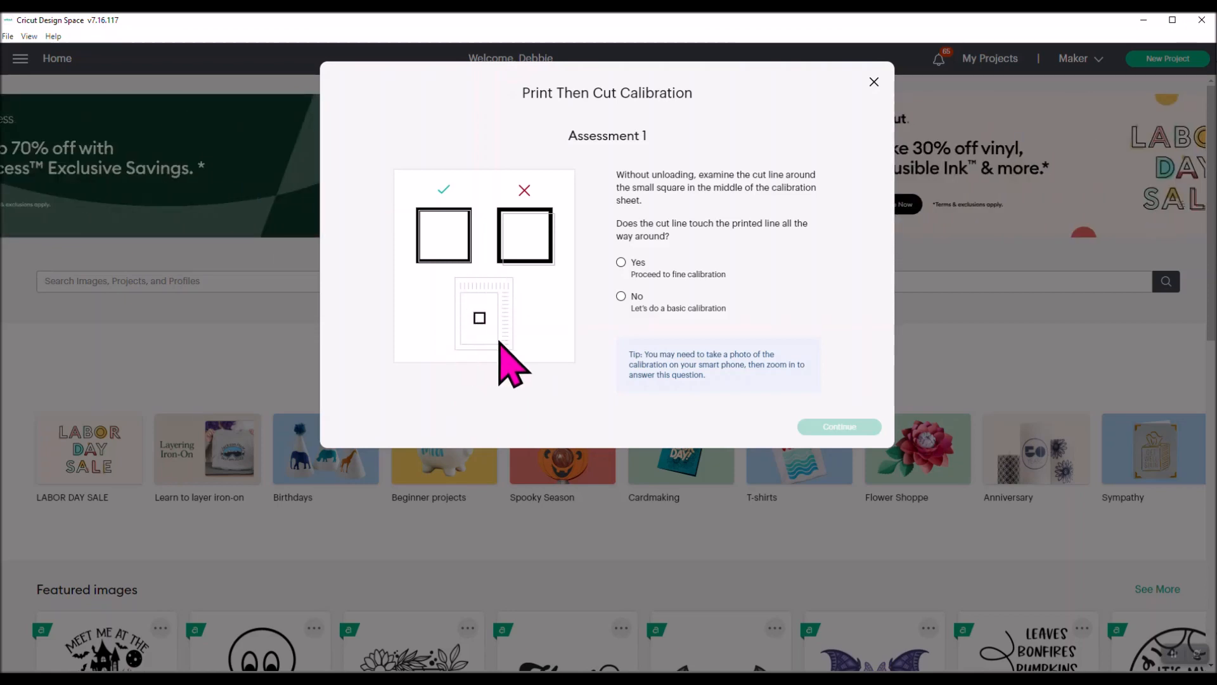
pyautogui.moveTo(512, 365)
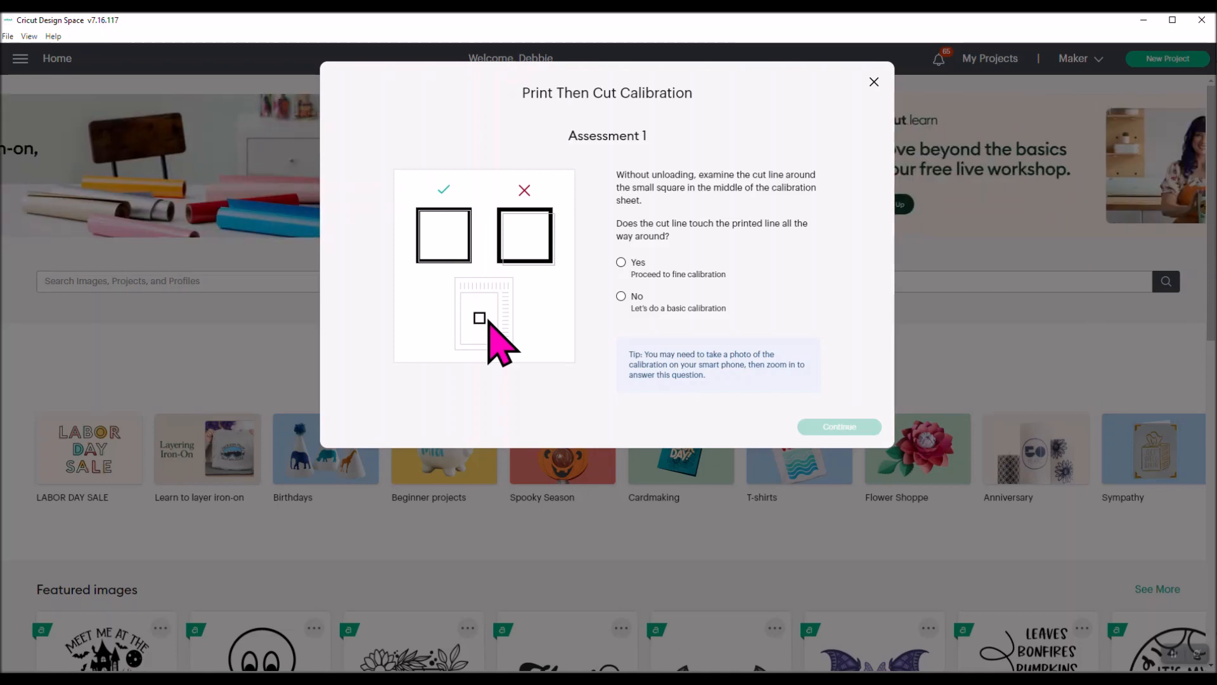
pyautogui.moveTo(470, 233)
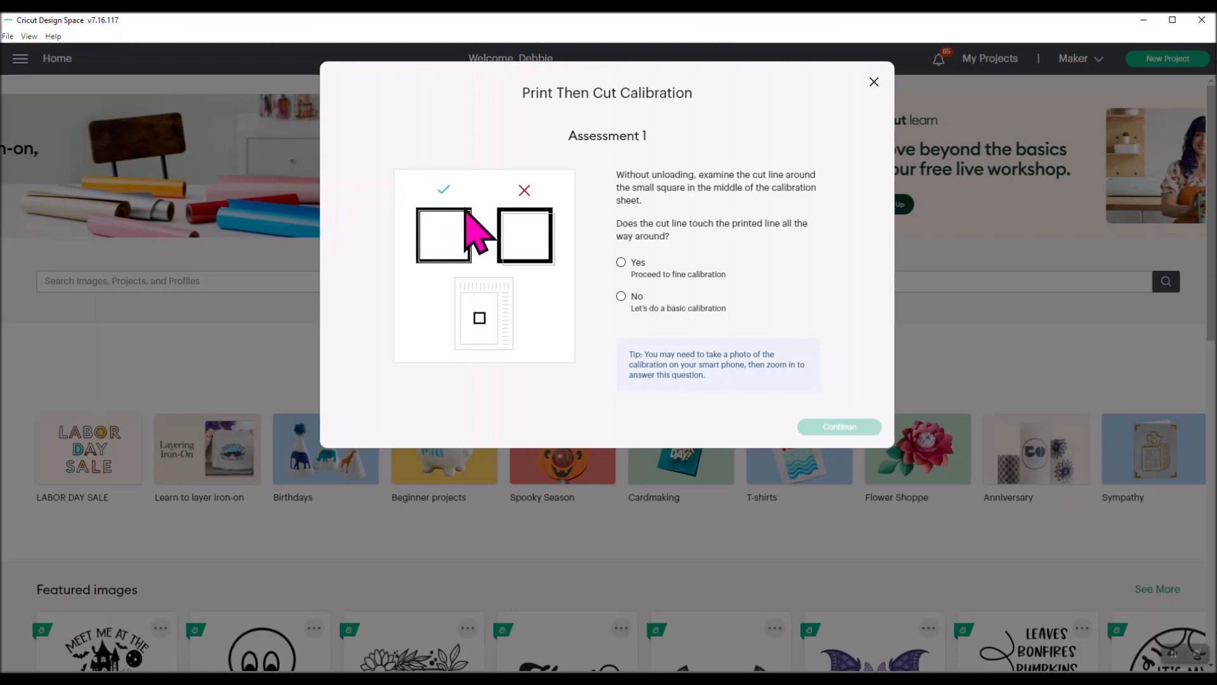
pyautogui.moveTo(488, 229)
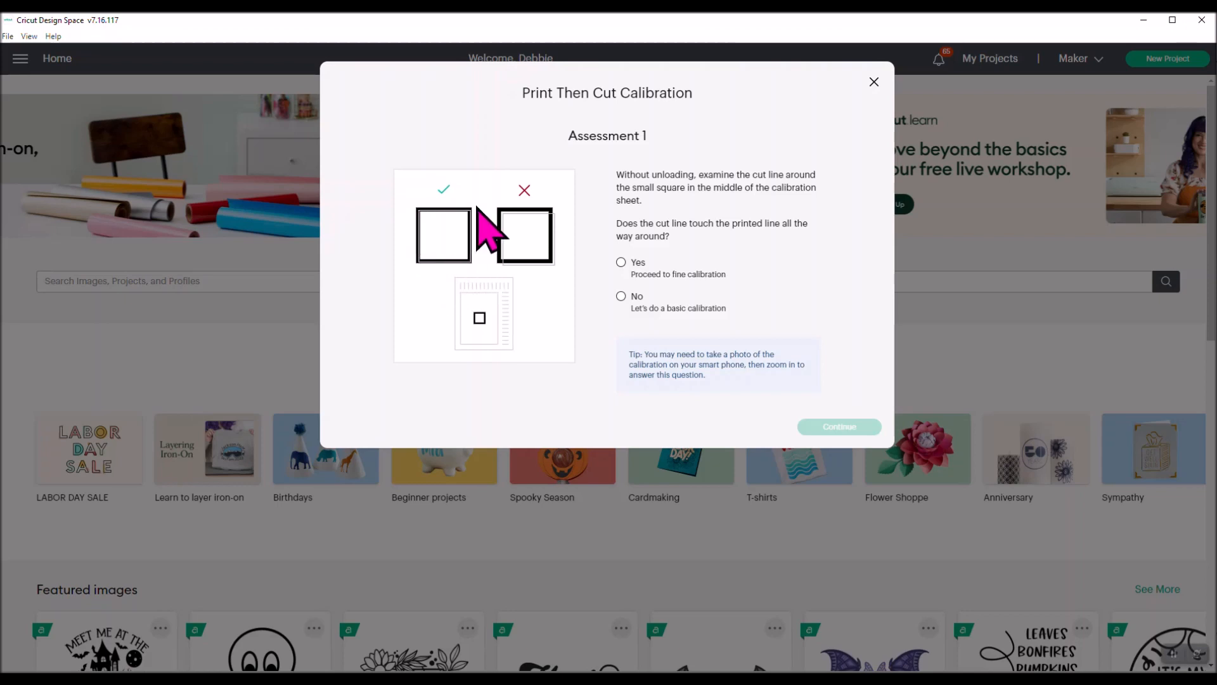
pyautogui.moveTo(435, 283)
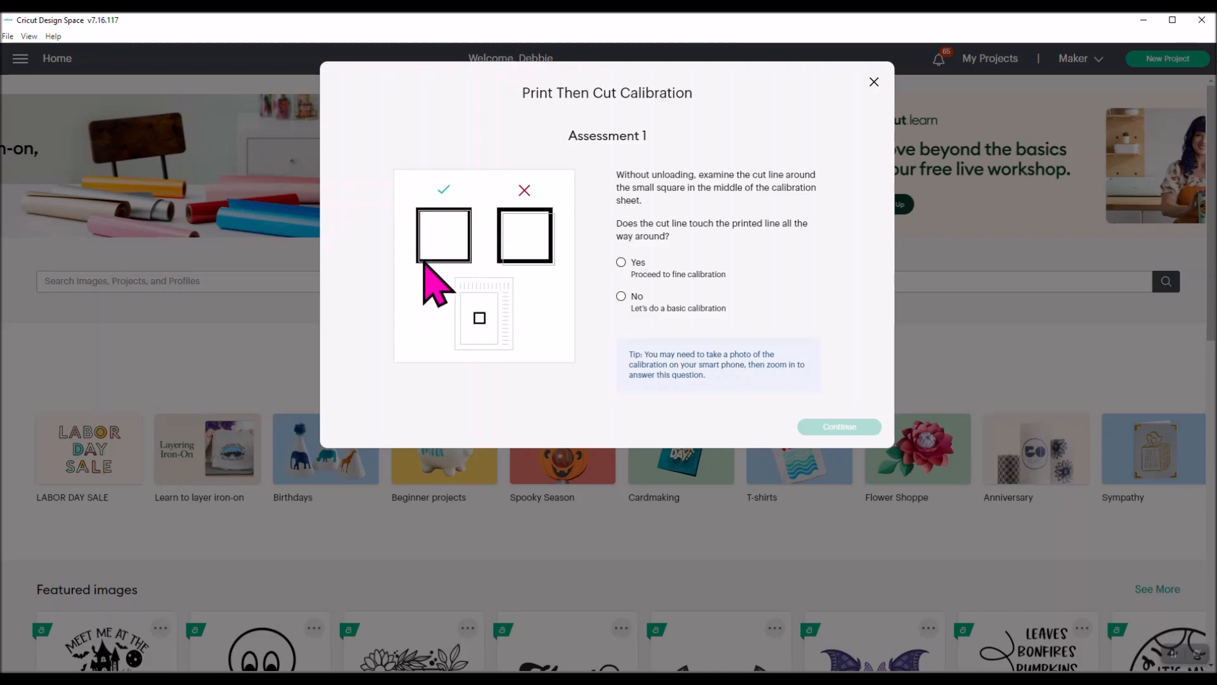
pyautogui.moveTo(571, 236)
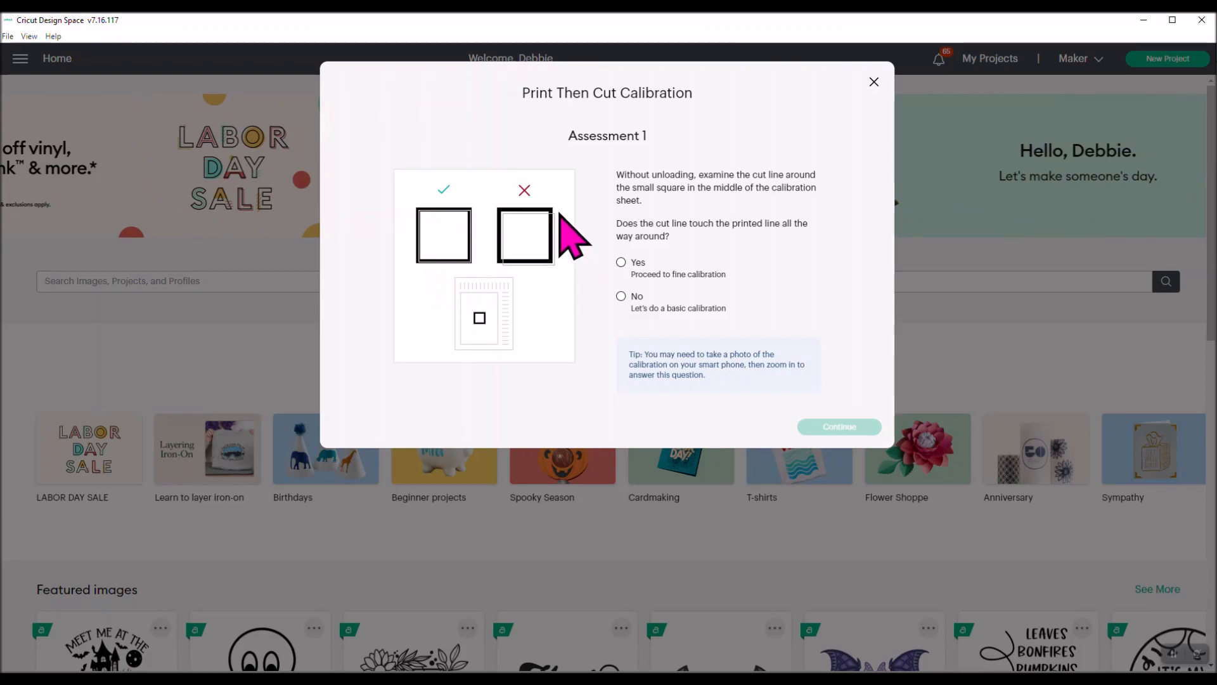
pyautogui.moveTo(556, 292)
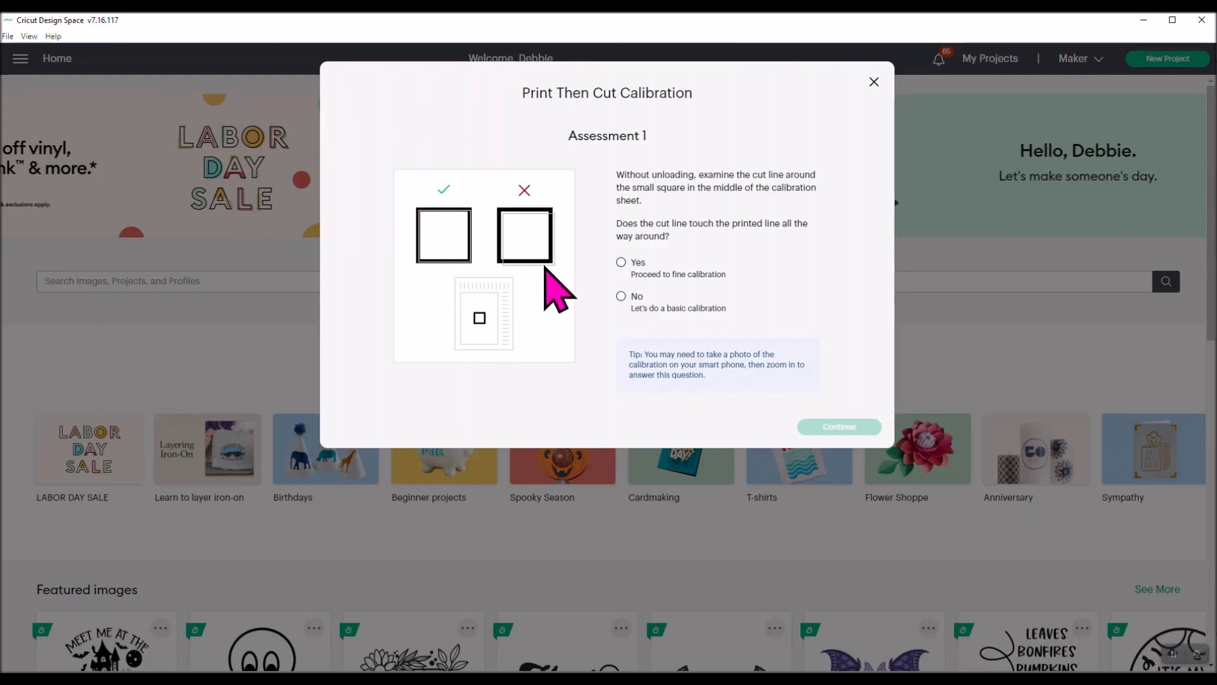
pyautogui.moveTo(536, 288)
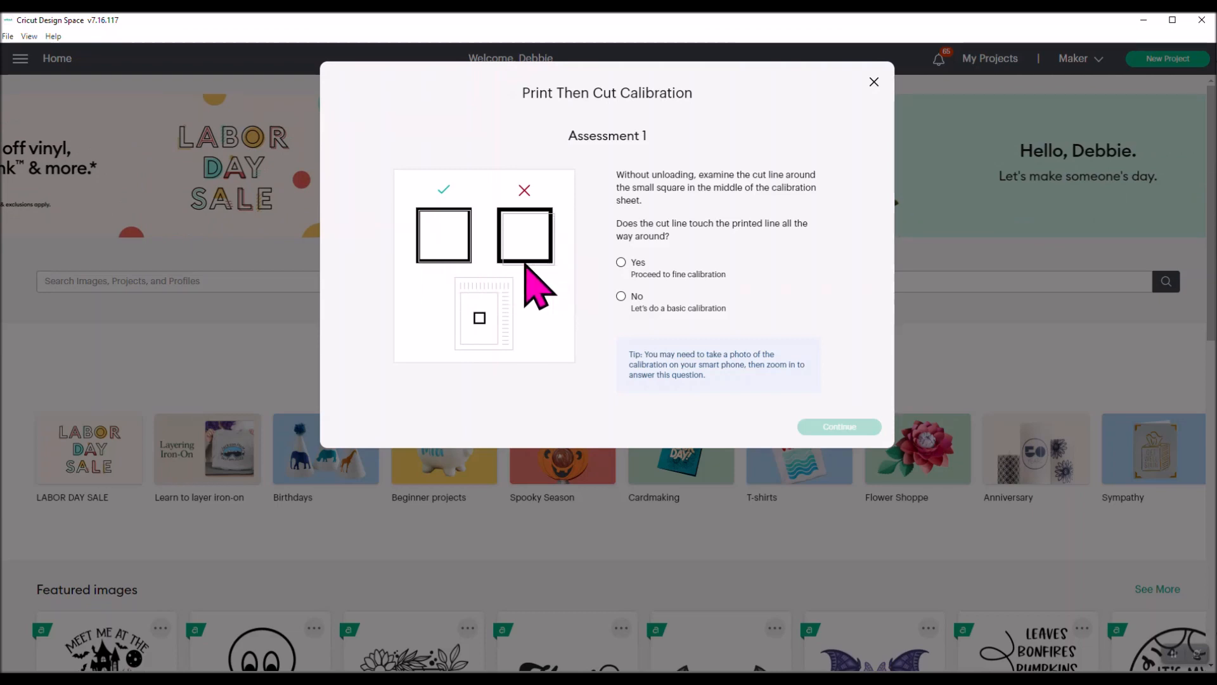
pyautogui.moveTo(525, 284)
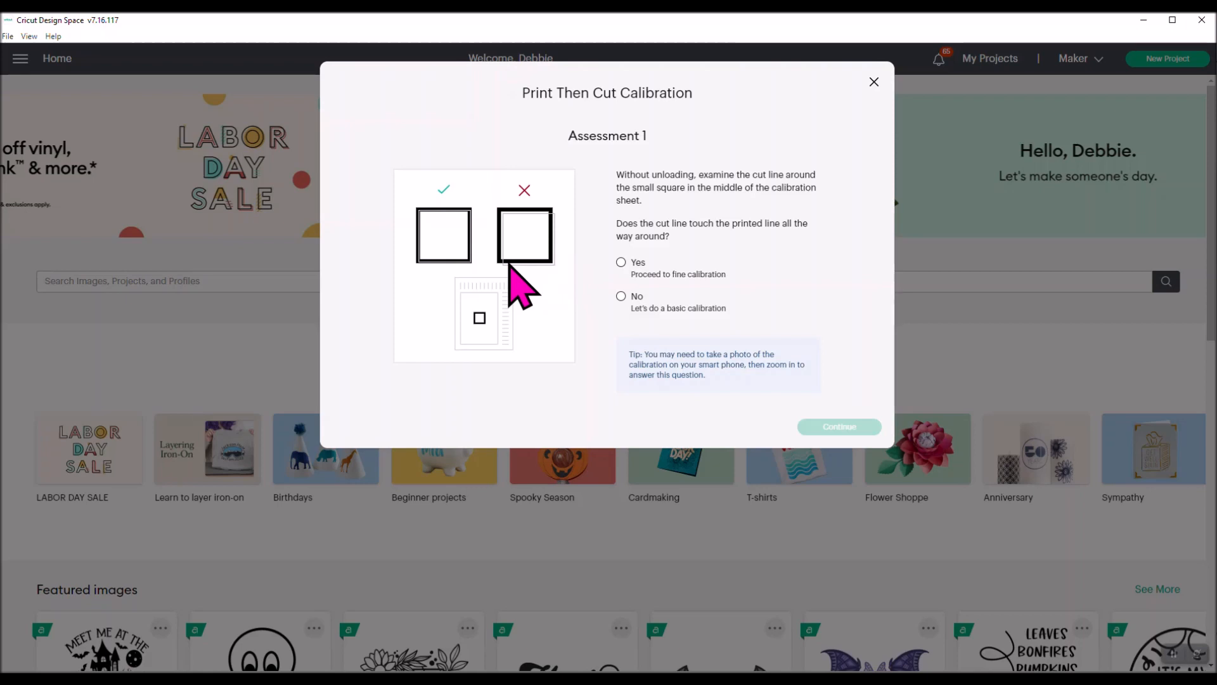
pyautogui.moveTo(478, 257)
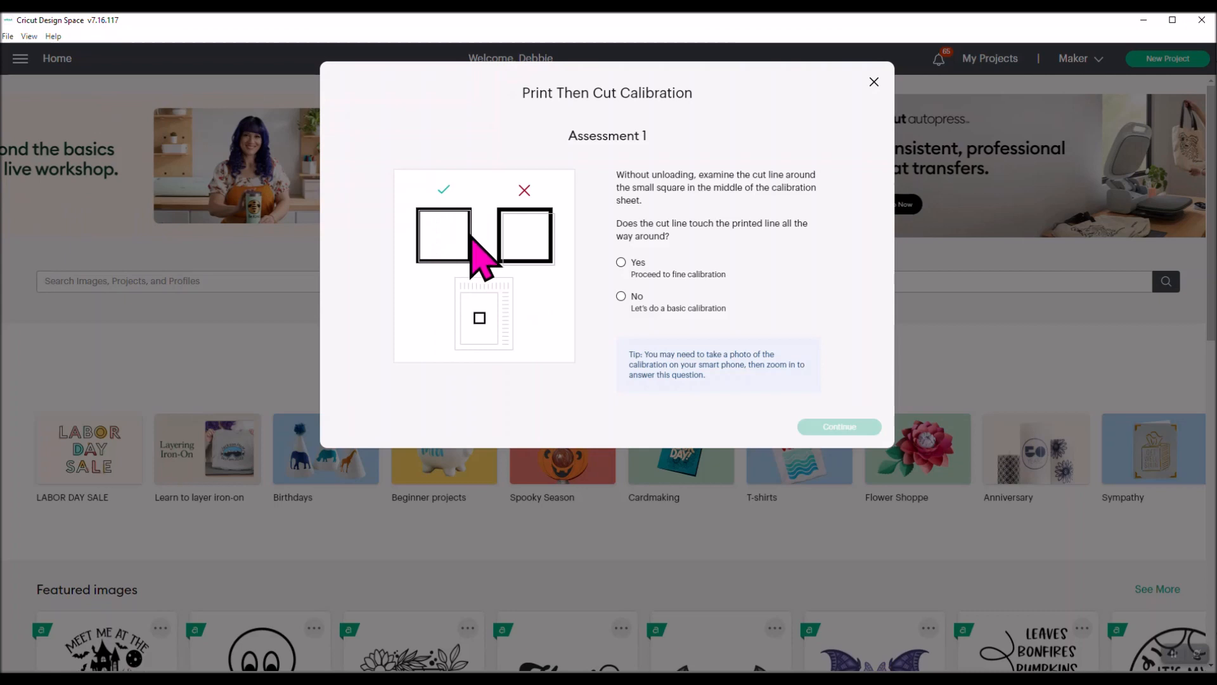
pyautogui.moveTo(691, 298)
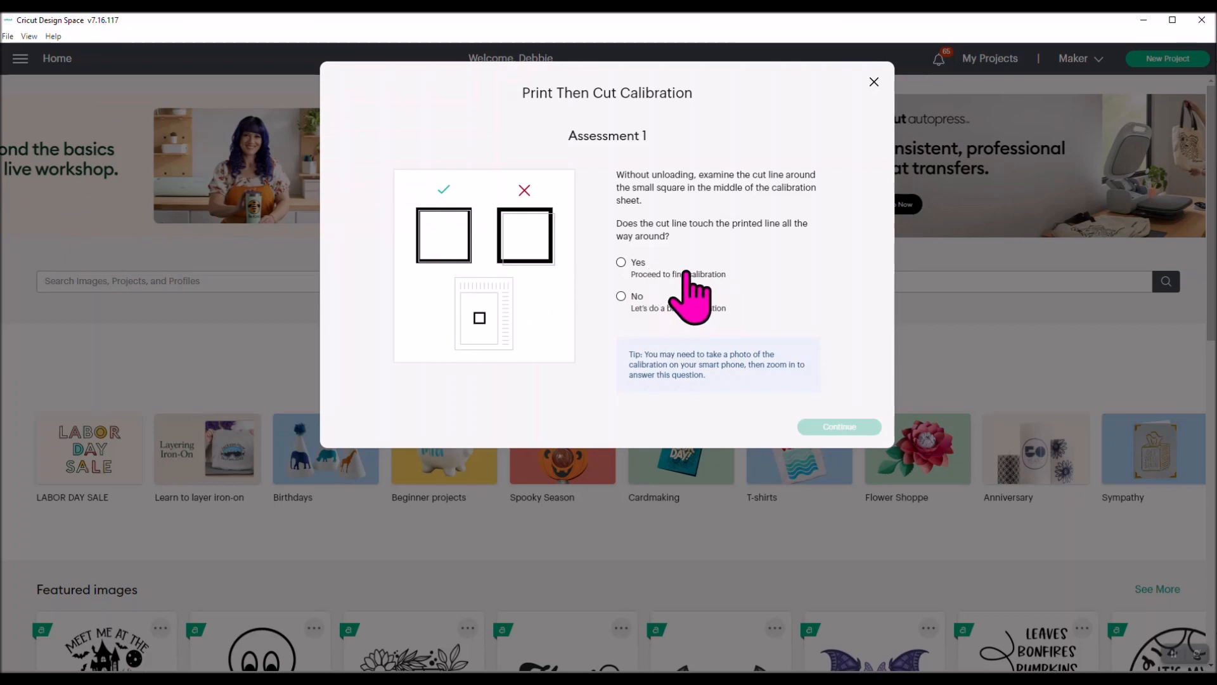
pyautogui.moveTo(730, 256)
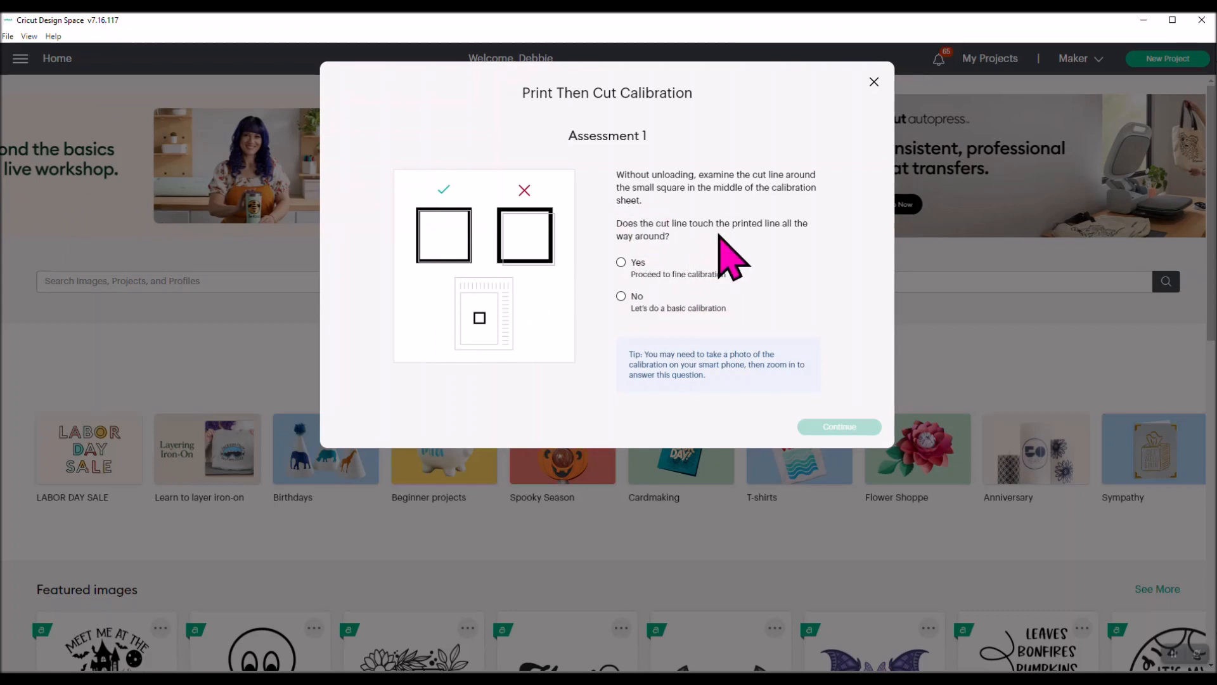
pyautogui.moveTo(827, 264)
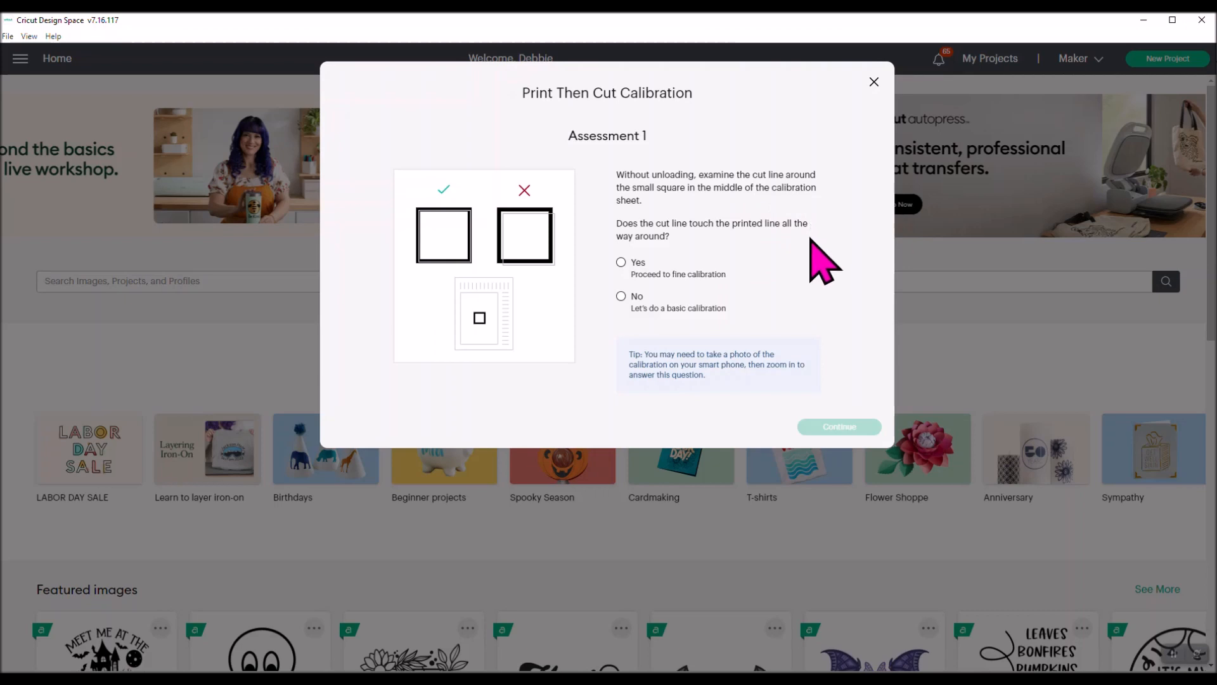
pyautogui.moveTo(462, 280)
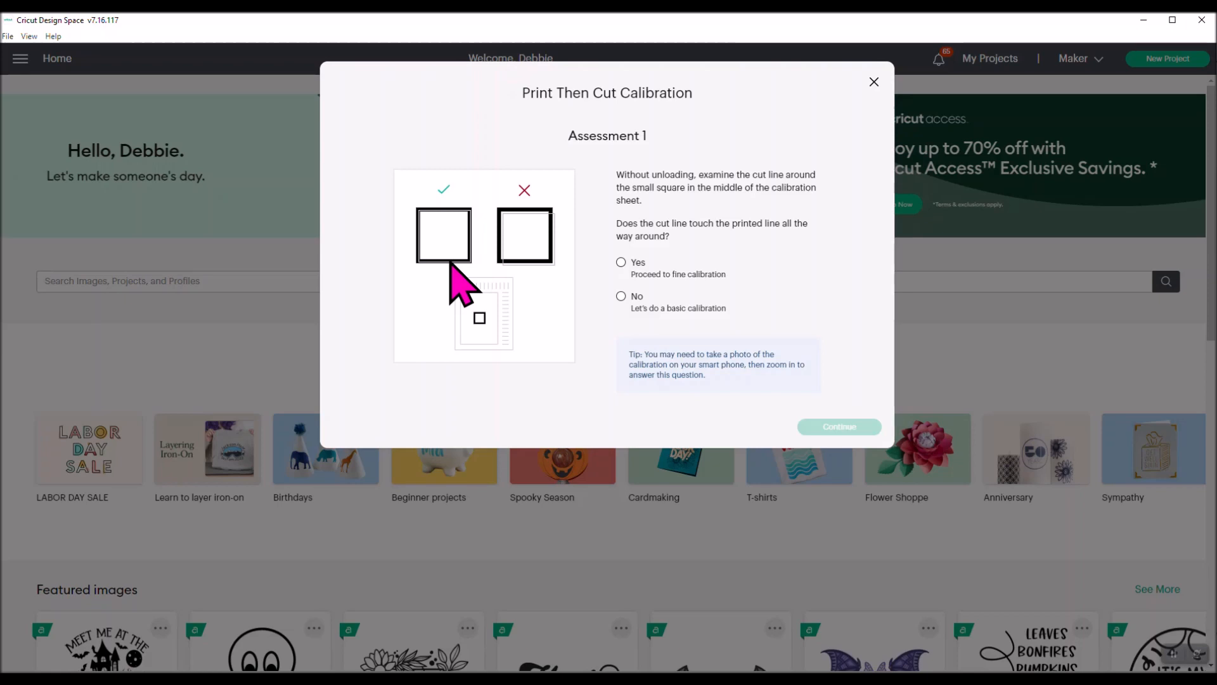
pyautogui.moveTo(734, 400)
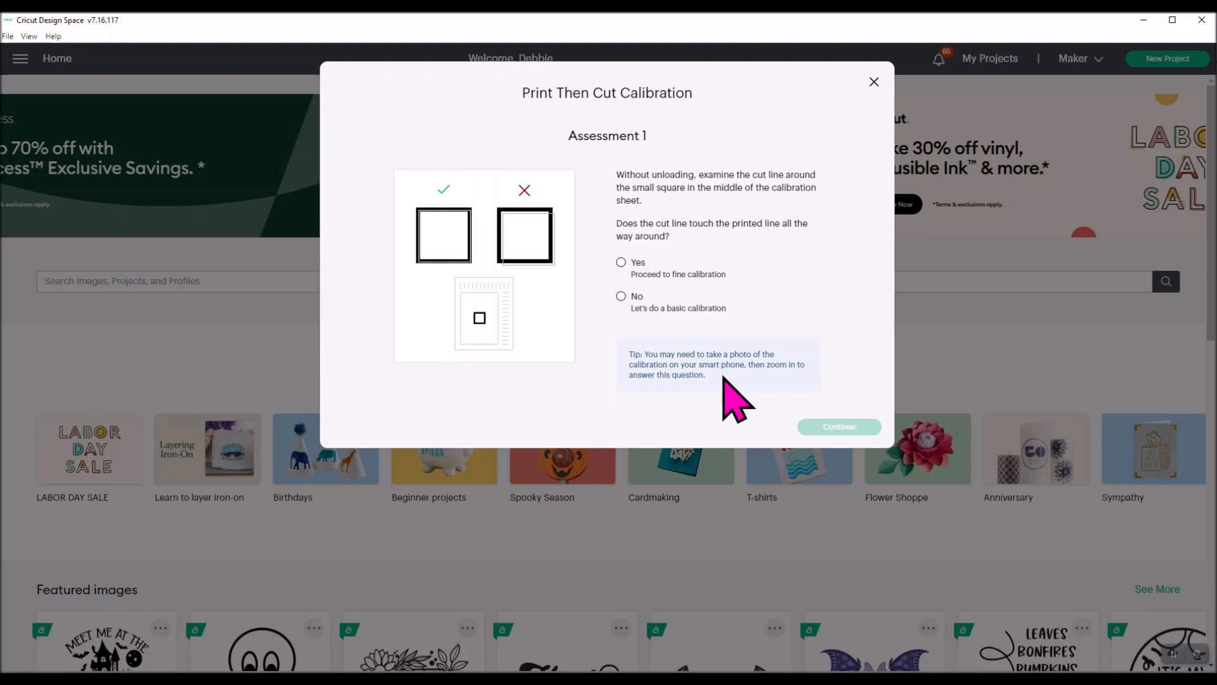
pyautogui.moveTo(788, 326)
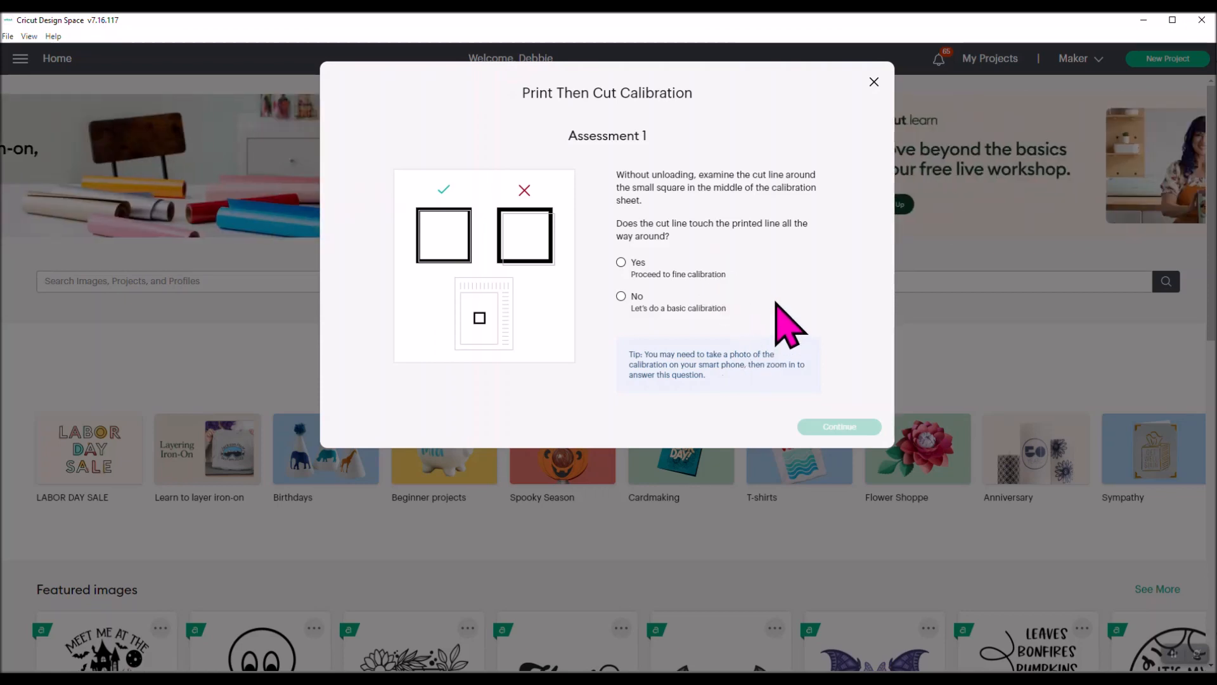
pyautogui.moveTo(458, 280)
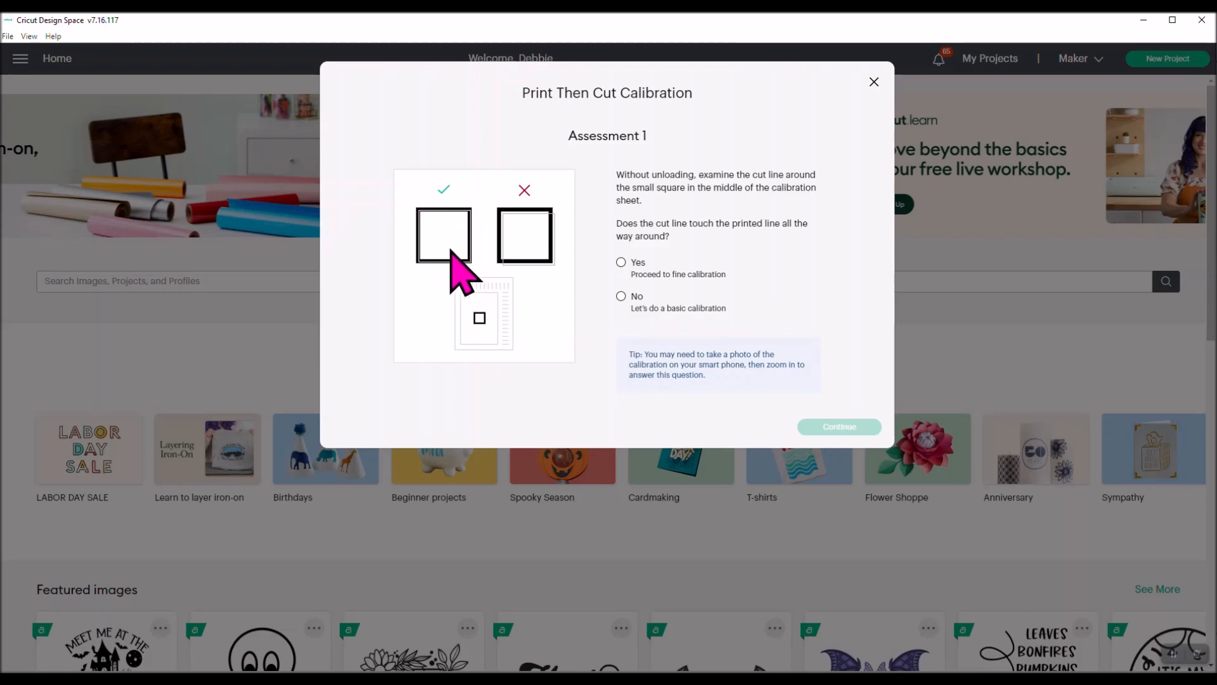
pyautogui.moveTo(447, 275)
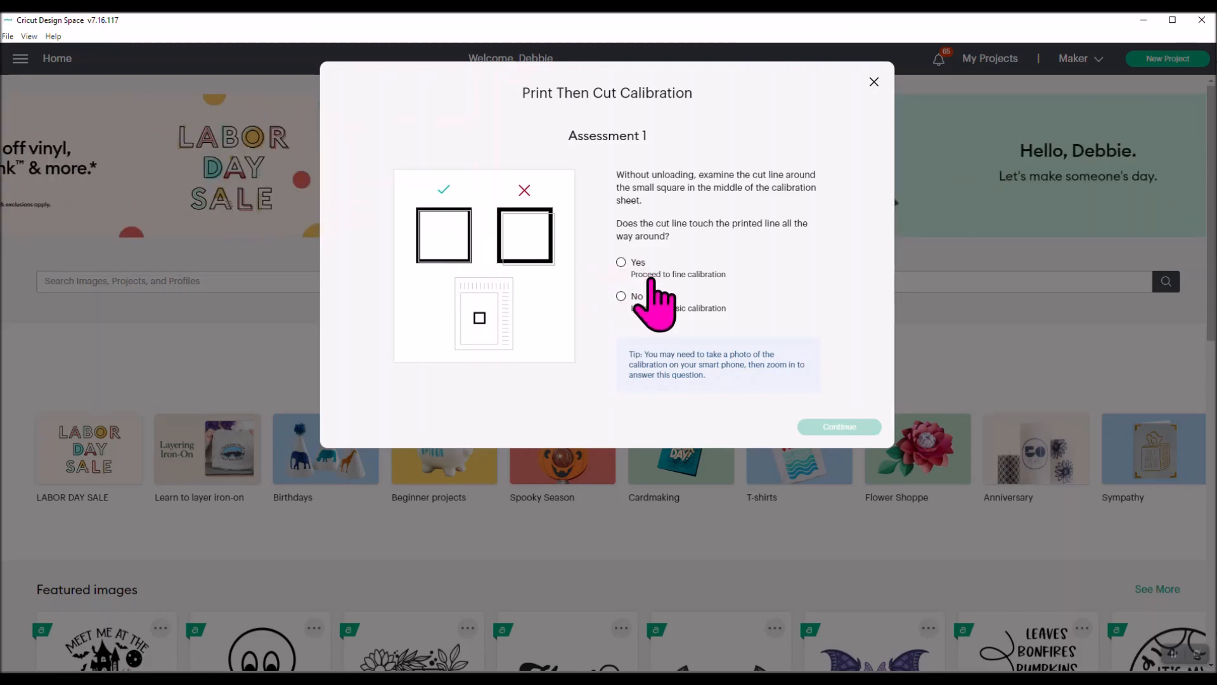
pyautogui.moveTo(654, 334)
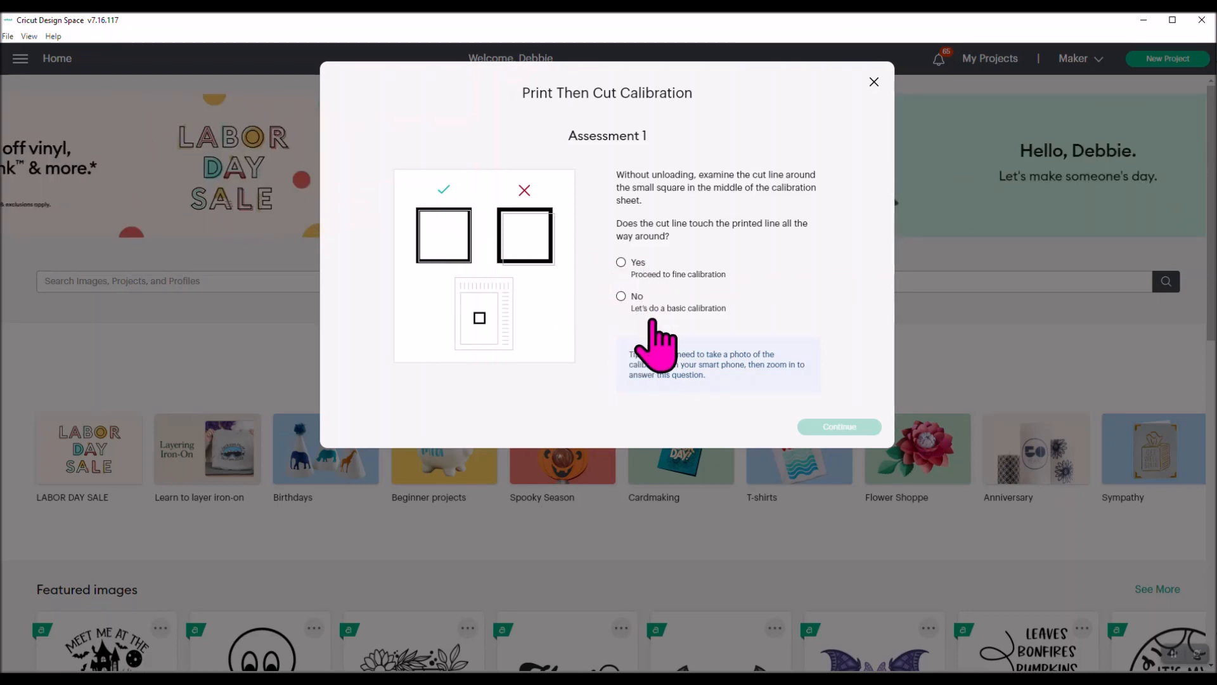
pyautogui.moveTo(656, 326)
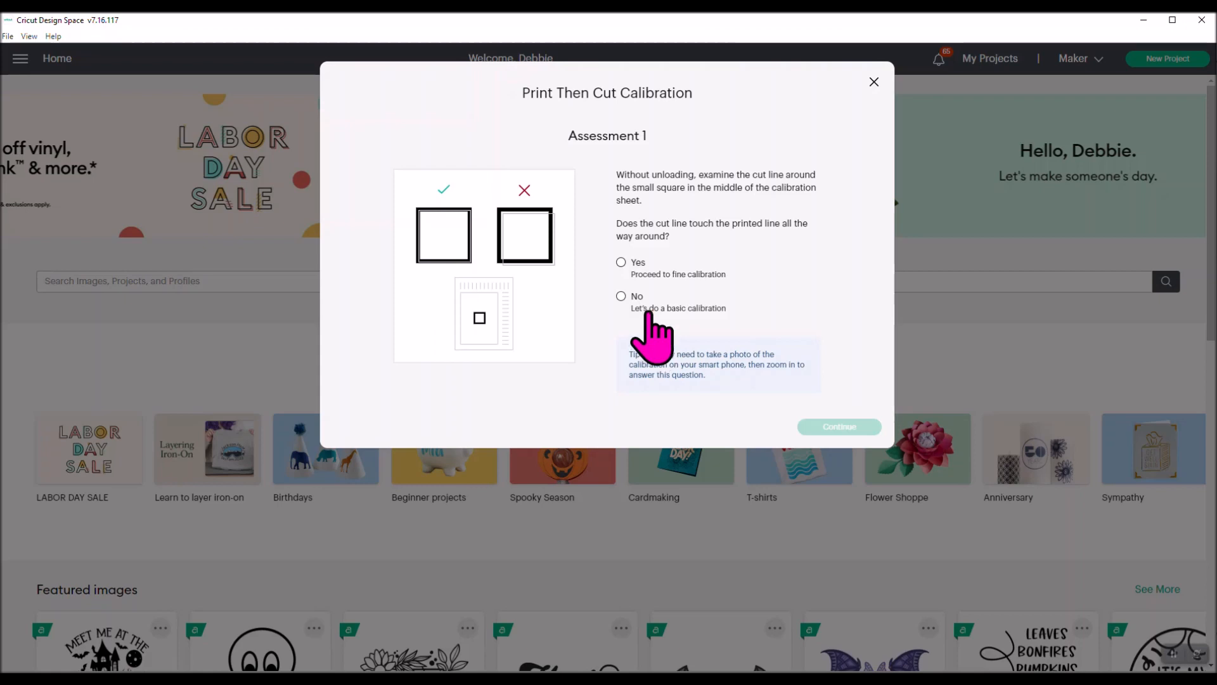
pyautogui.moveTo(619, 276)
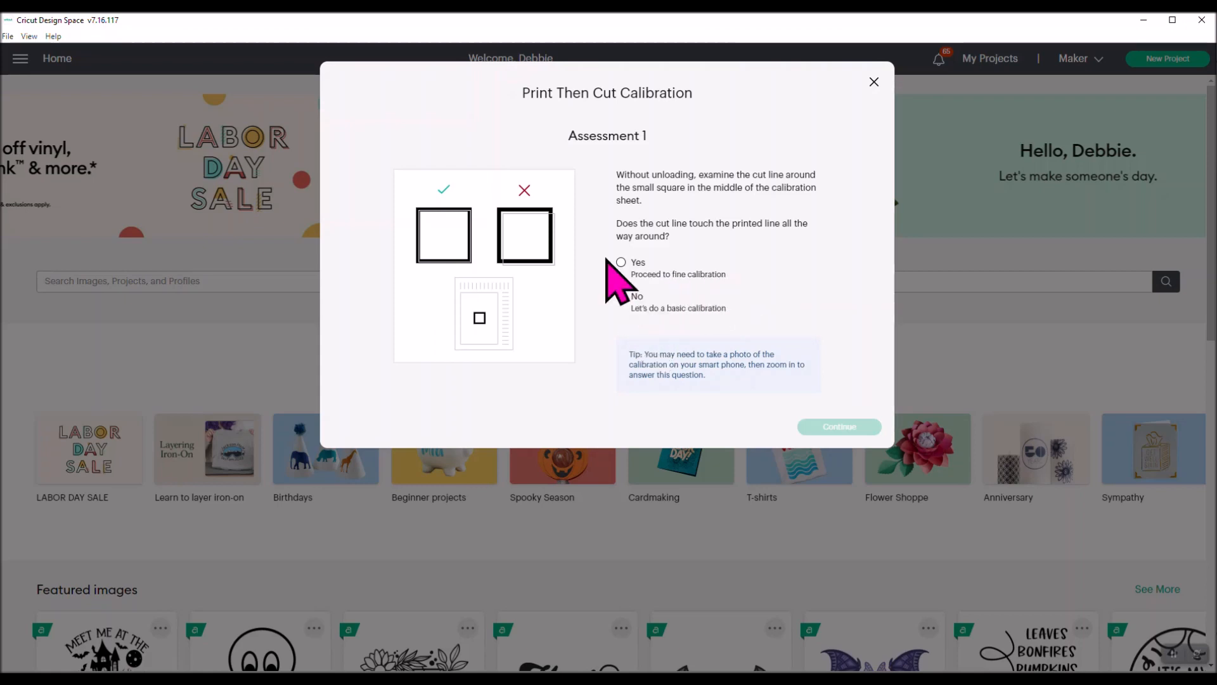
# Answer Yes to Assessment 1 and continue to fine calibration.
pyautogui.click(620, 262)
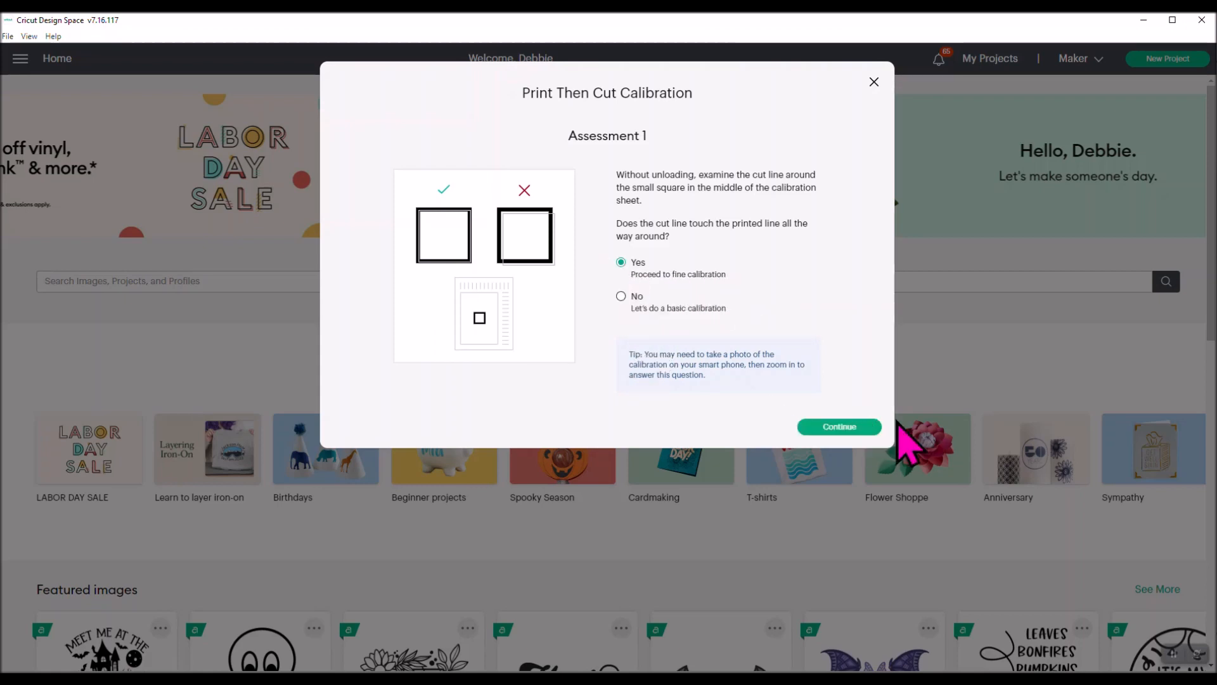
pyautogui.click(838, 427)
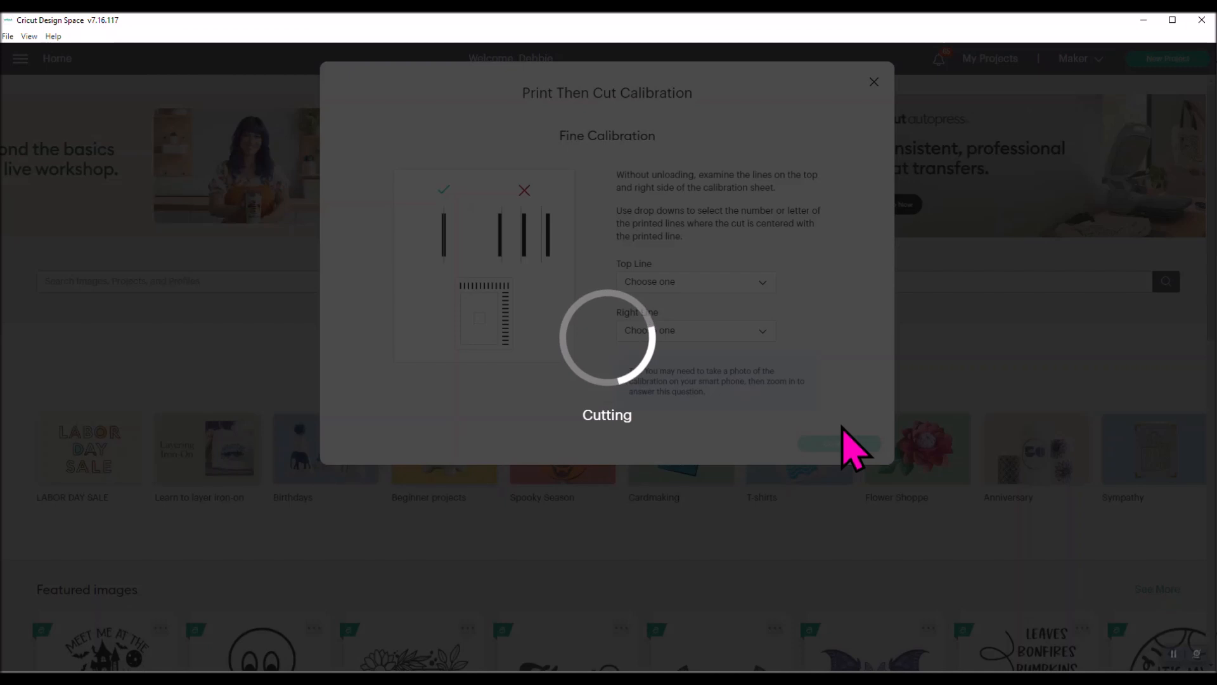
pyautogui.moveTo(328, 194)
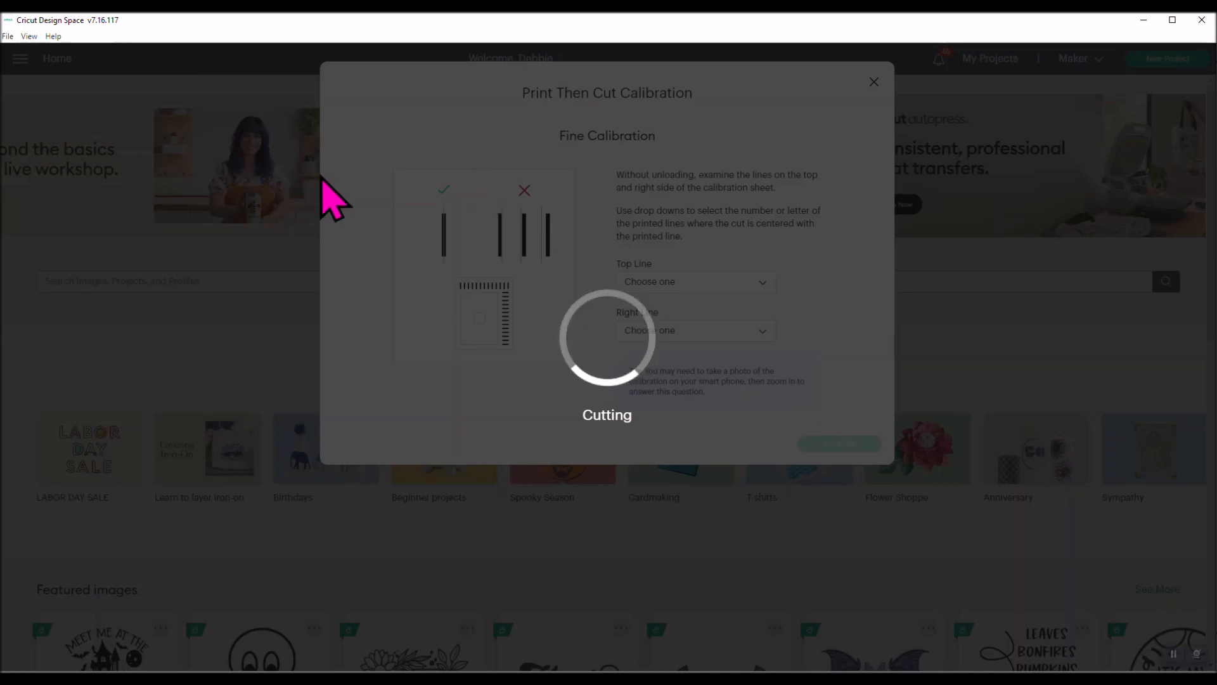
pyautogui.moveTo(508, 311)
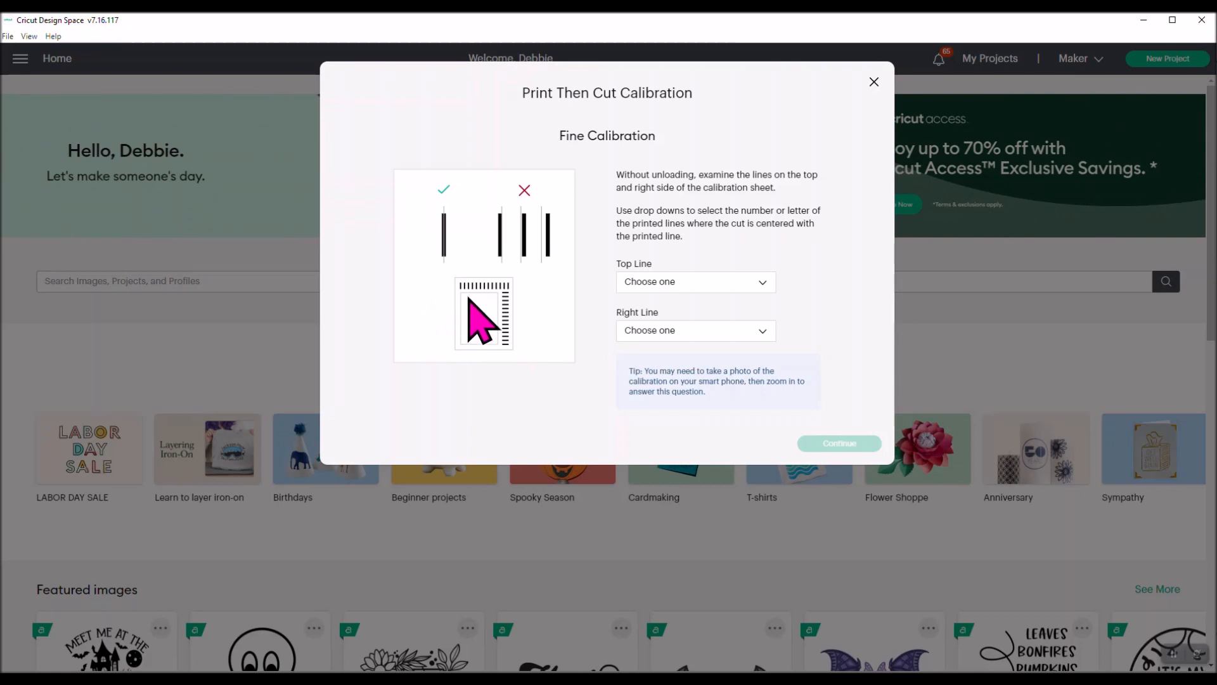
pyautogui.moveTo(532, 322)
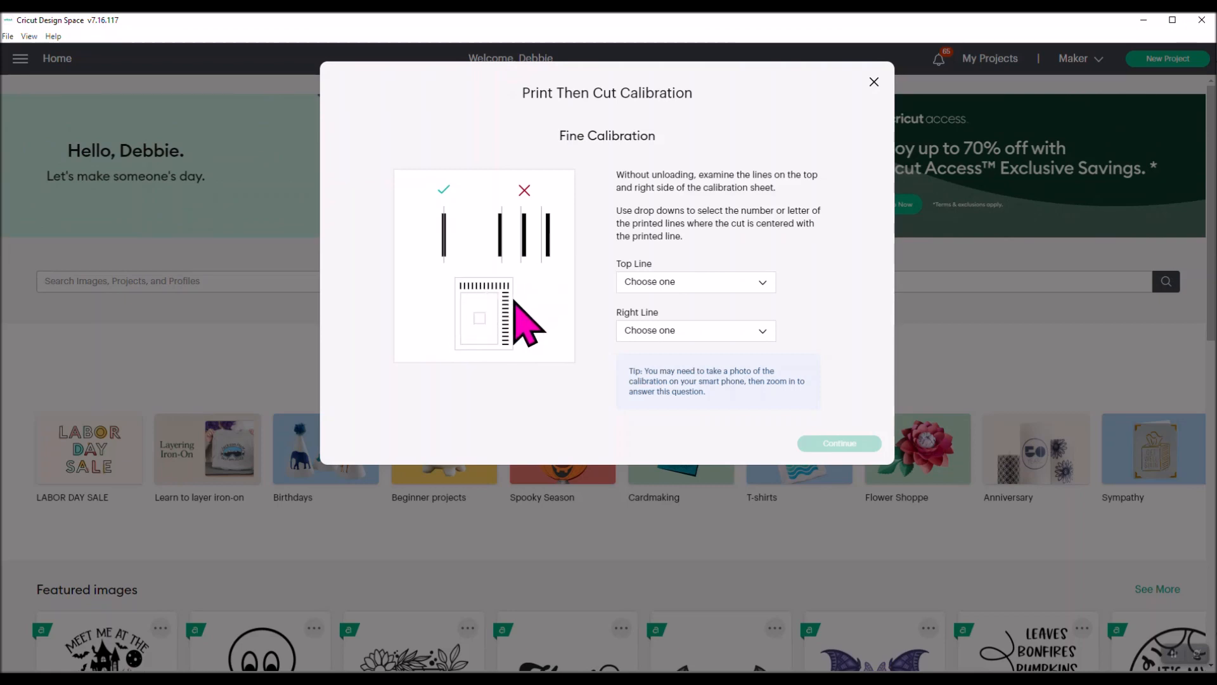
pyautogui.moveTo(525, 372)
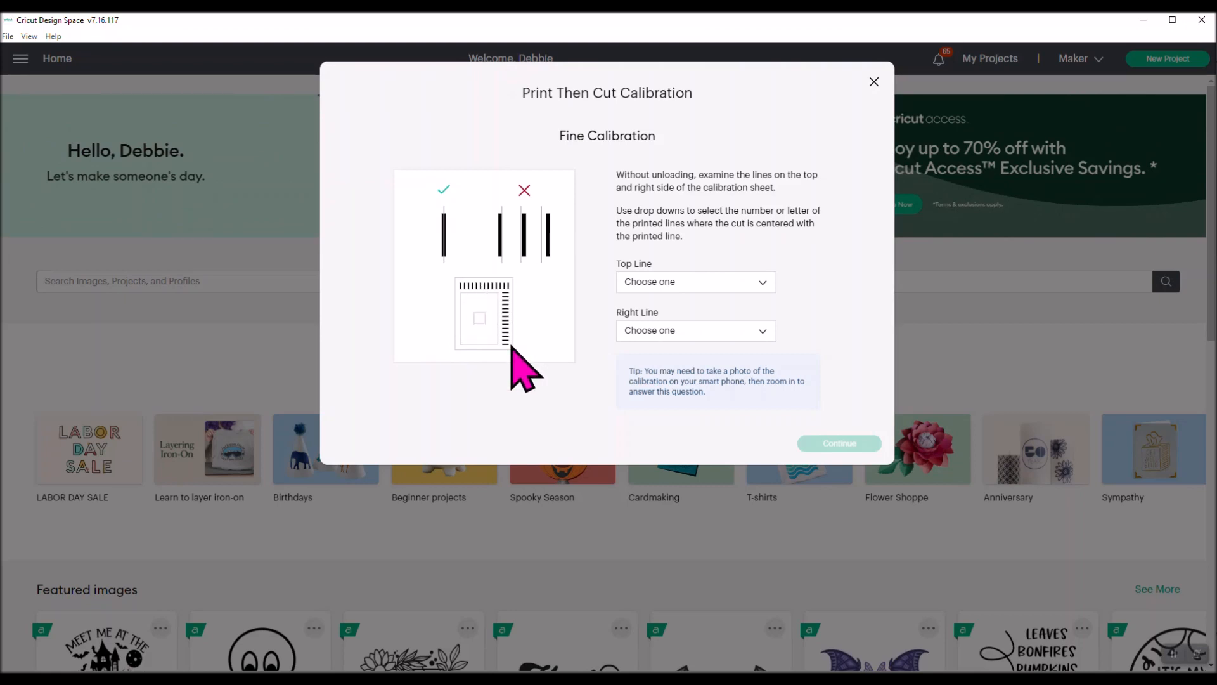
pyautogui.moveTo(509, 318)
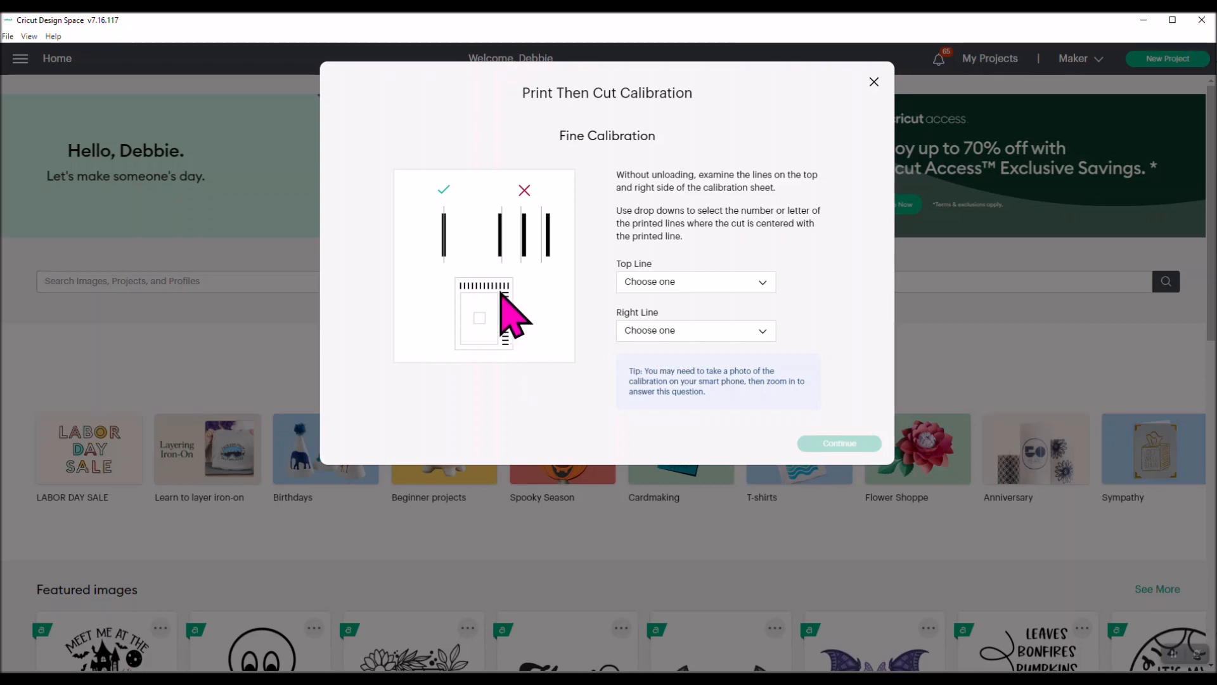
pyautogui.moveTo(556, 280)
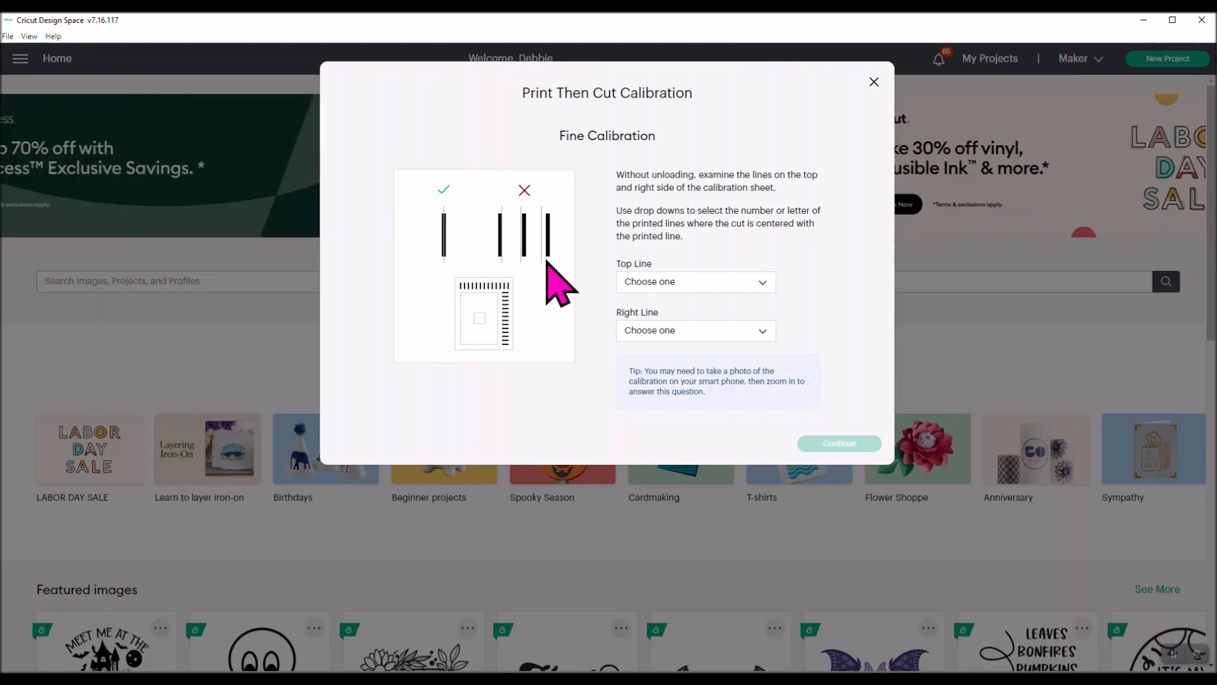
pyautogui.moveTo(467, 233)
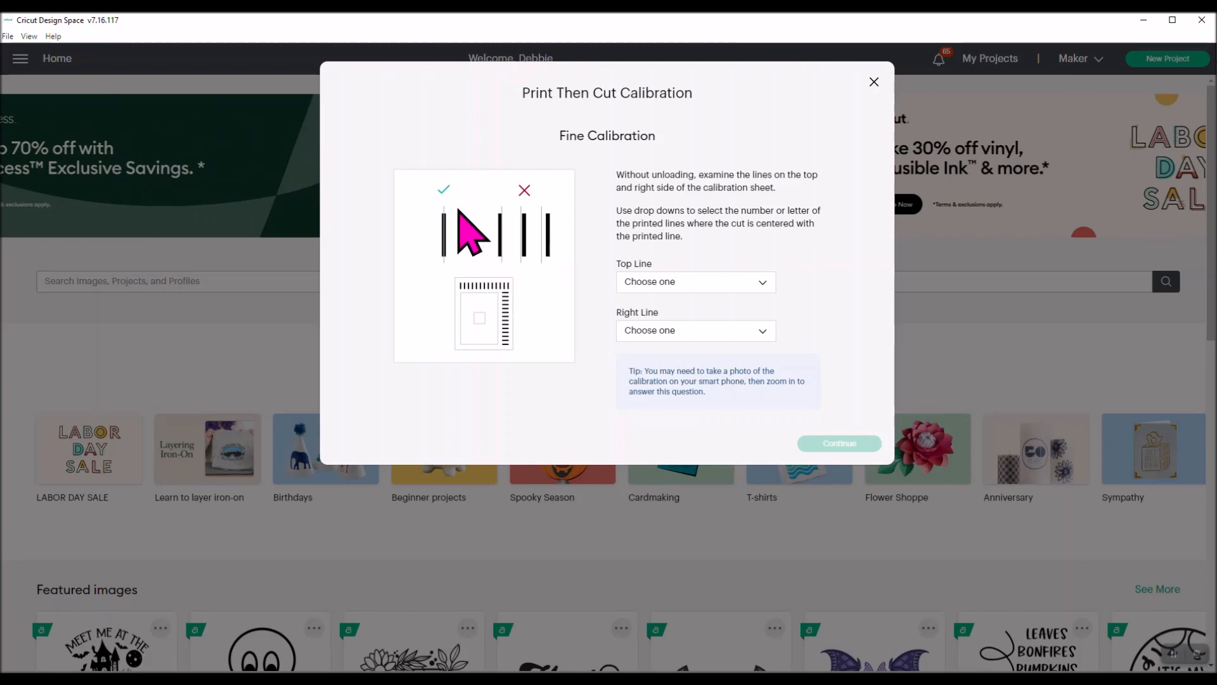
pyautogui.moveTo(458, 237)
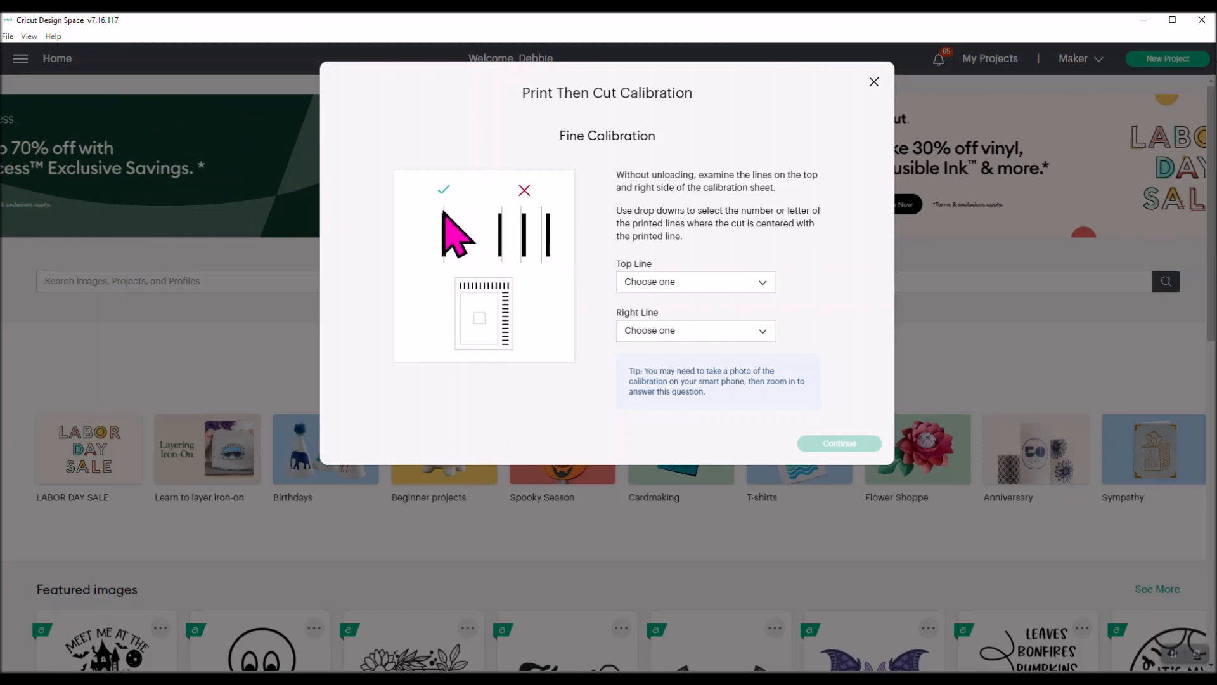
pyautogui.moveTo(454, 287)
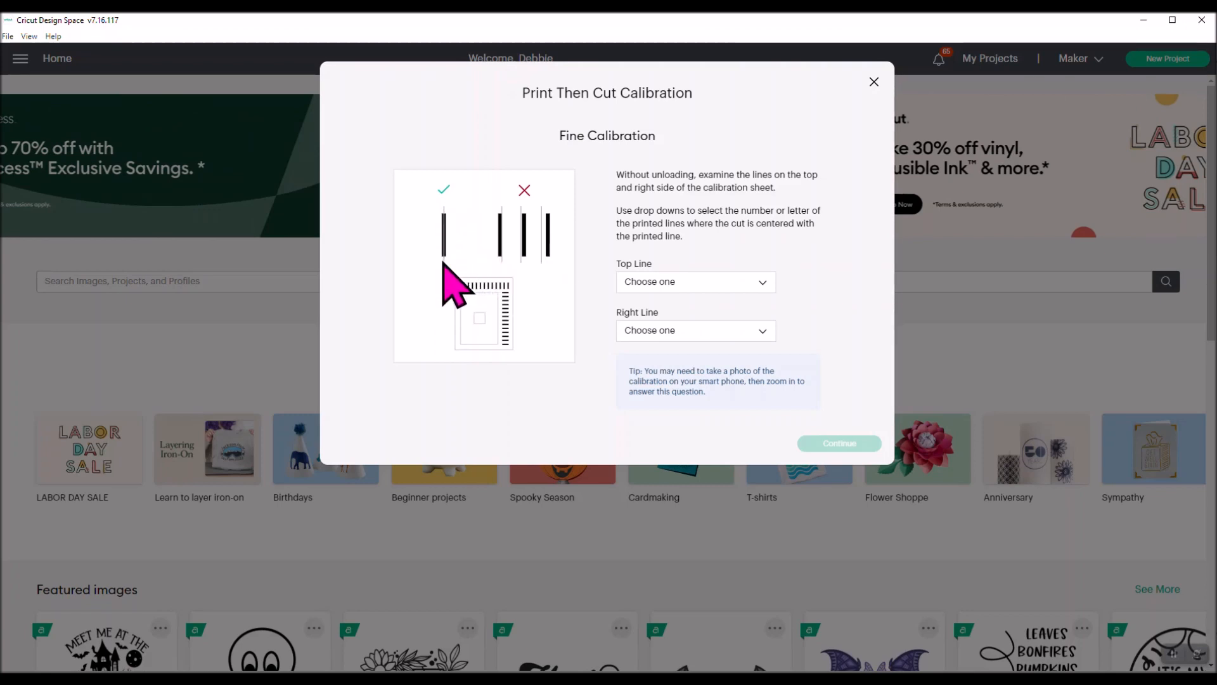
pyautogui.moveTo(509, 275)
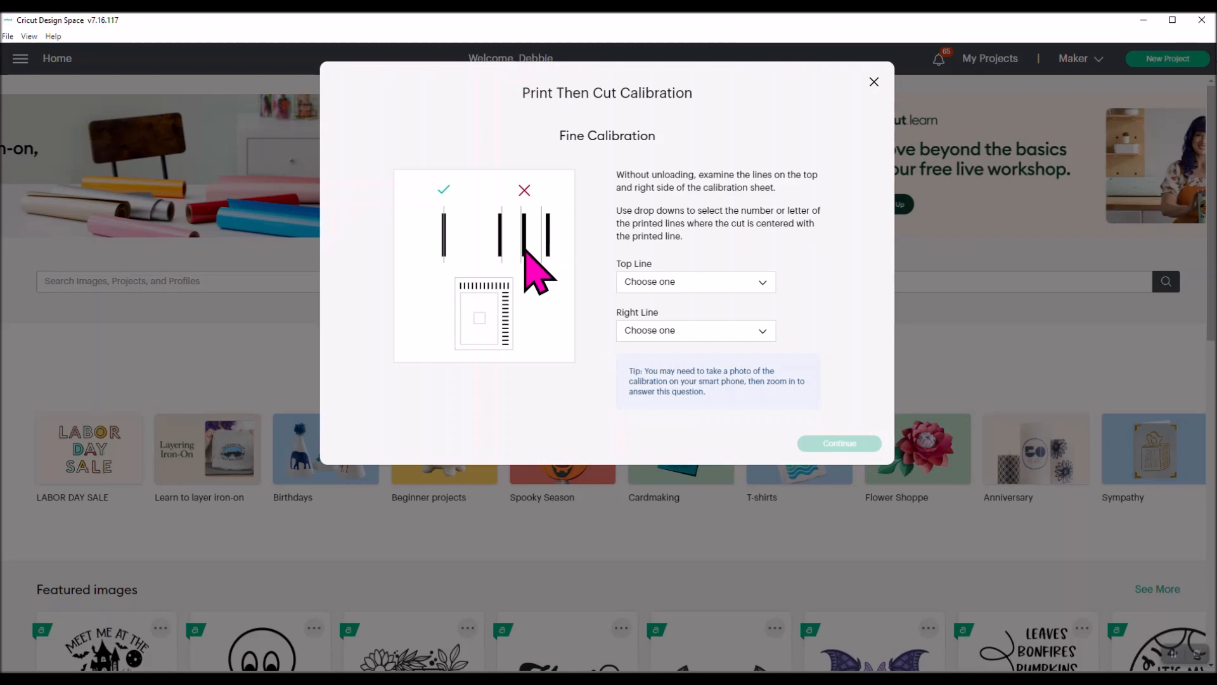
pyautogui.moveTo(450, 287)
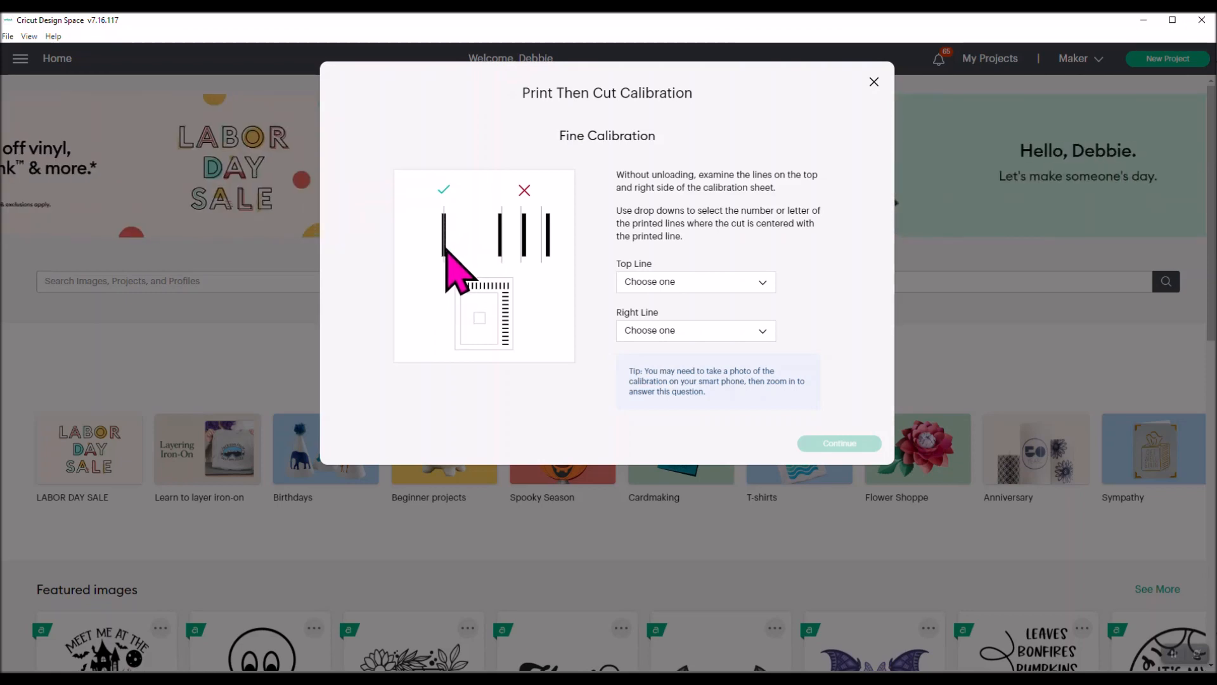
pyautogui.moveTo(453, 260)
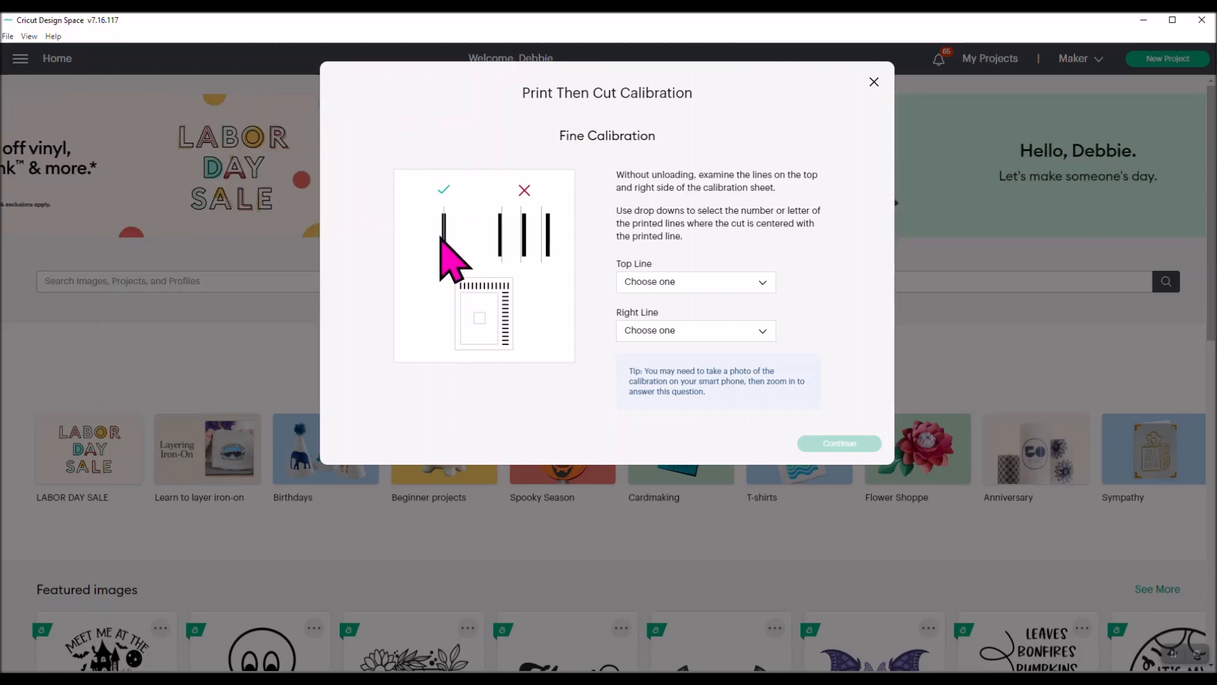
pyautogui.moveTo(528, 310)
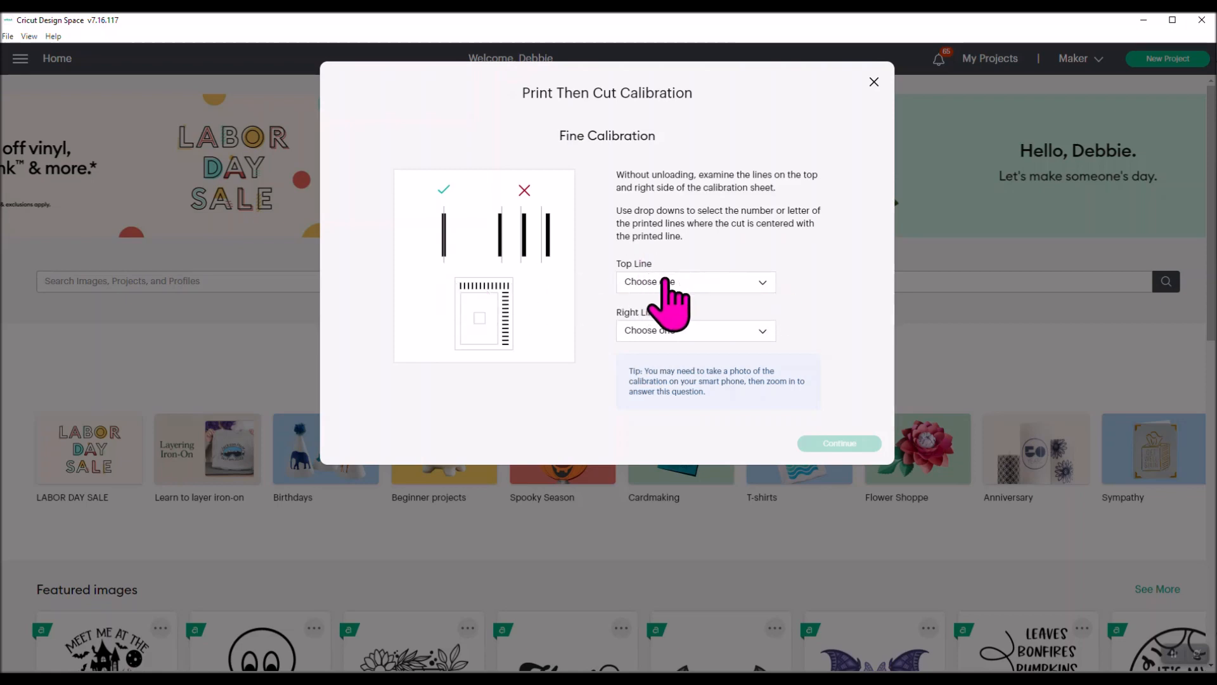
pyautogui.moveTo(769, 310)
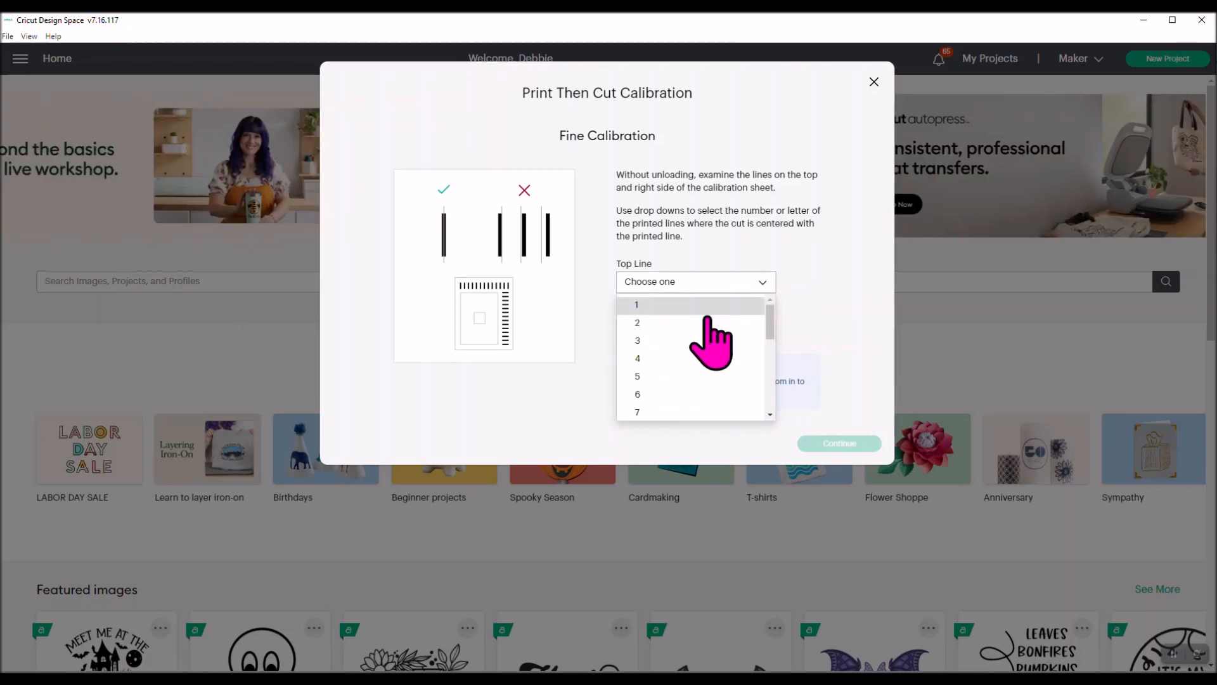
# Set Top Line 10 and Right Line N, then submit to start the confirmation cut.
pyautogui.scroll(-3)
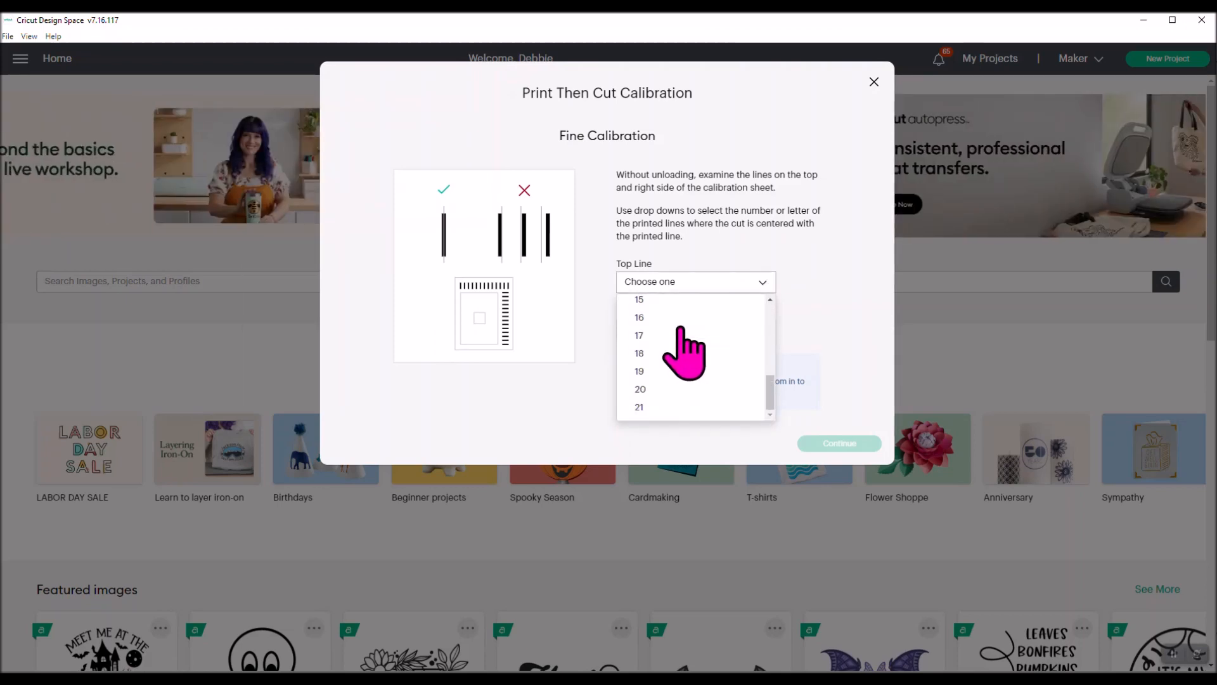
pyautogui.scroll(3)
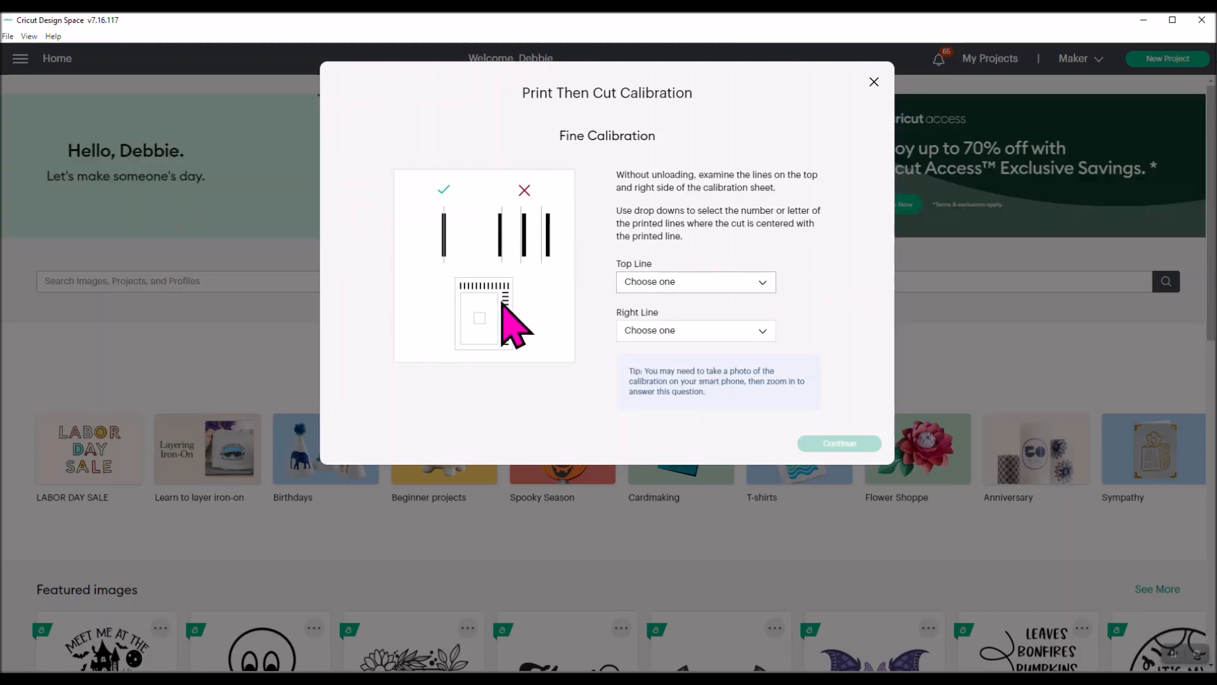
pyautogui.moveTo(771, 349)
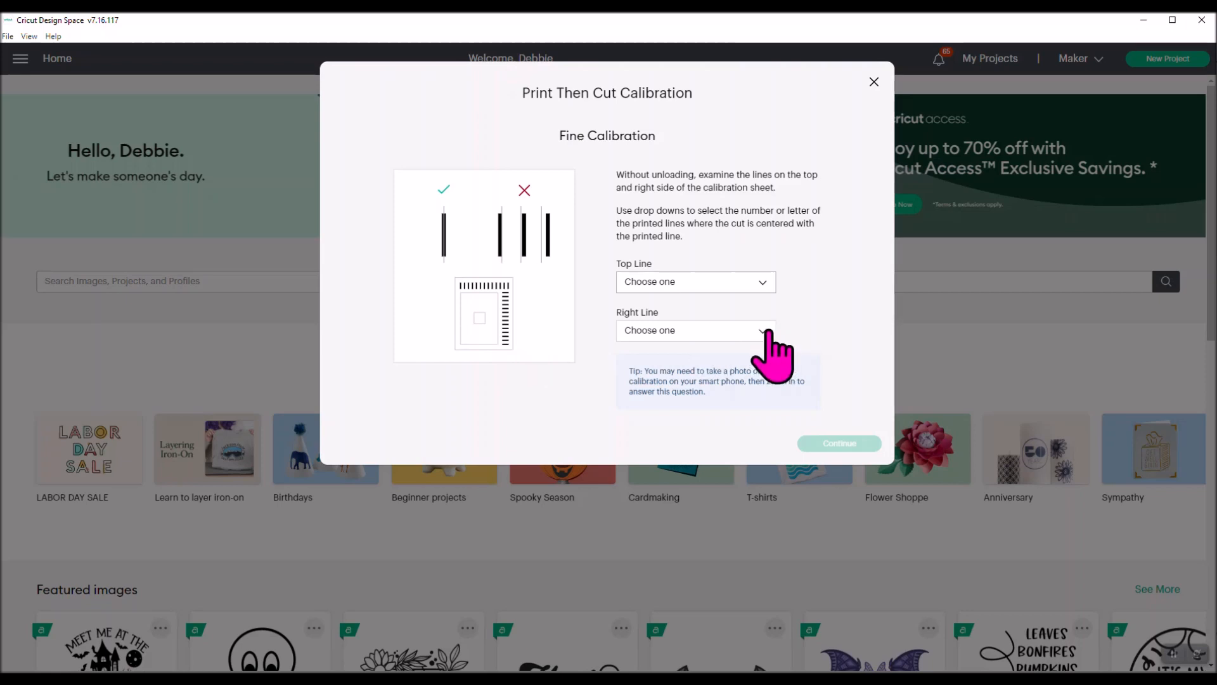
pyautogui.moveTo(460, 253)
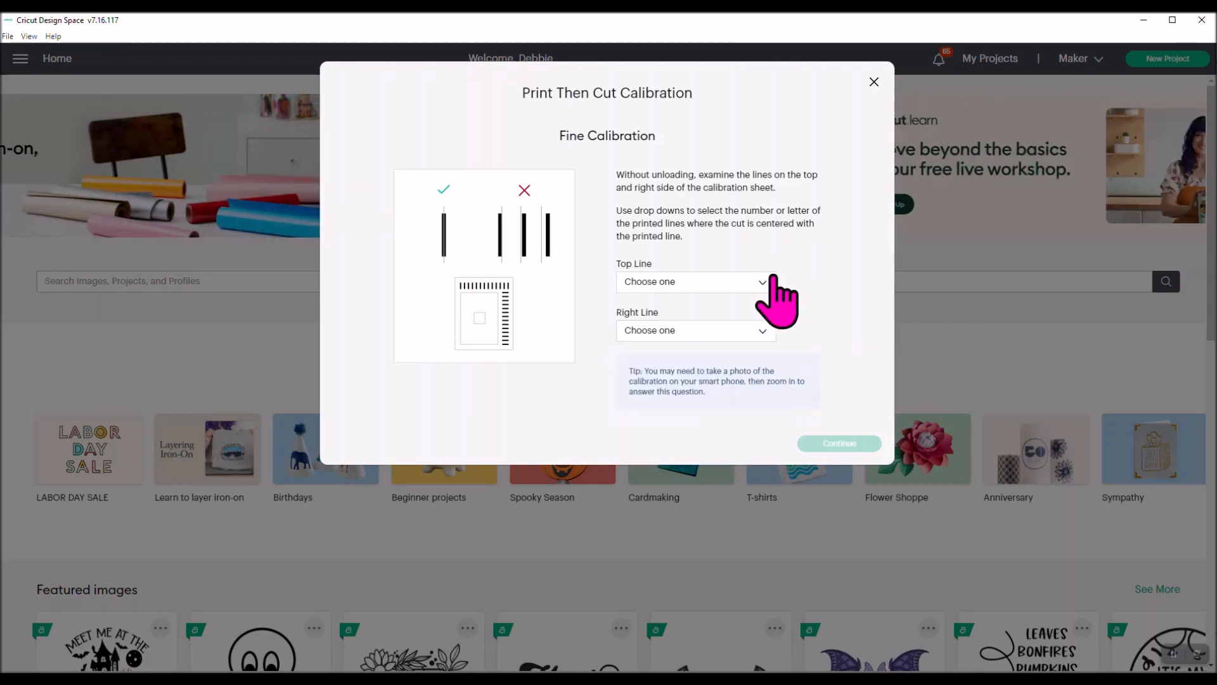
pyautogui.click(695, 281)
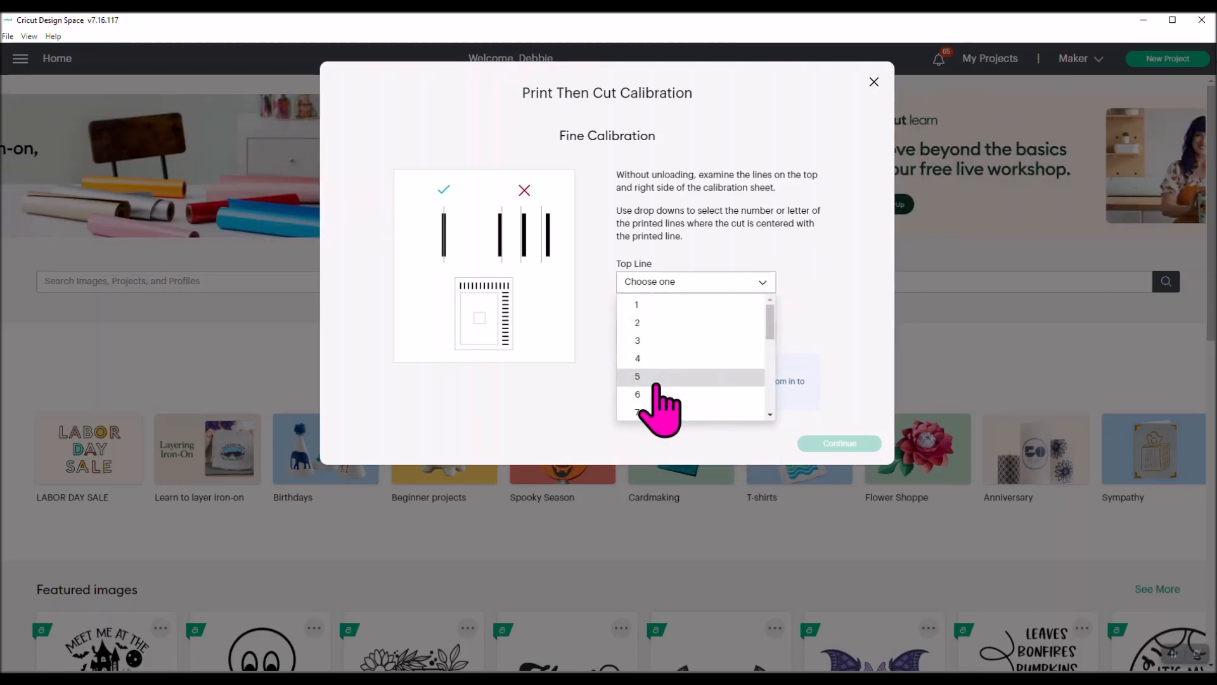
pyautogui.click(636, 394)
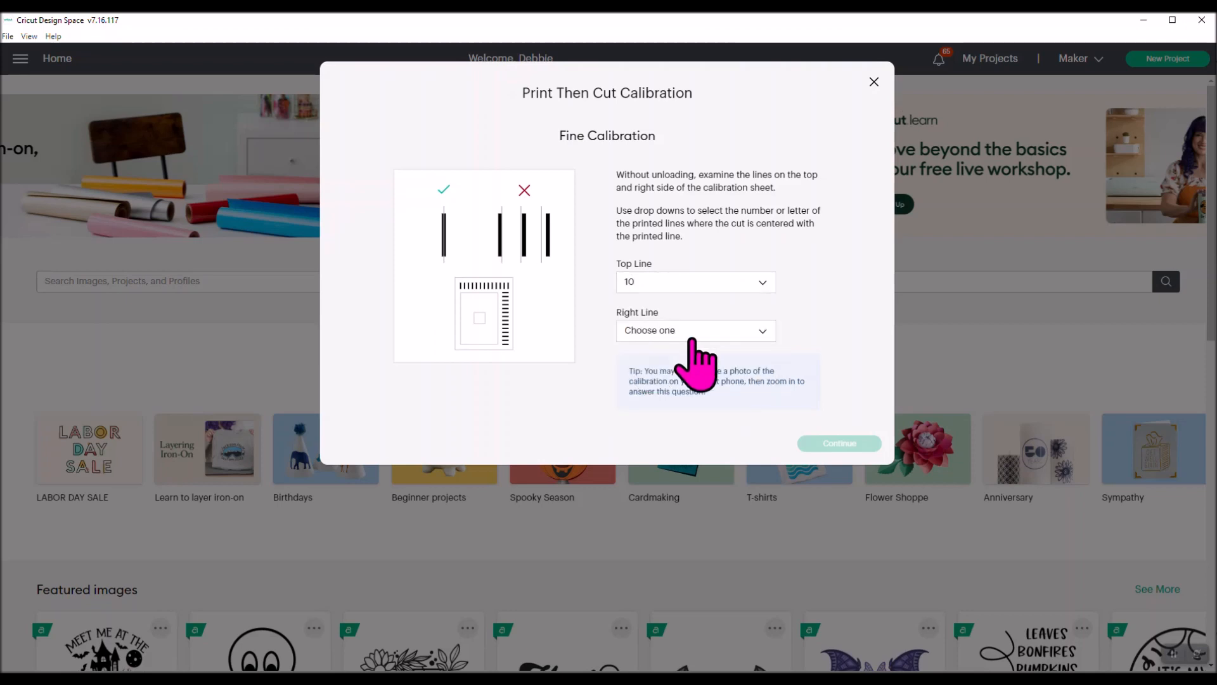
pyautogui.click(693, 330)
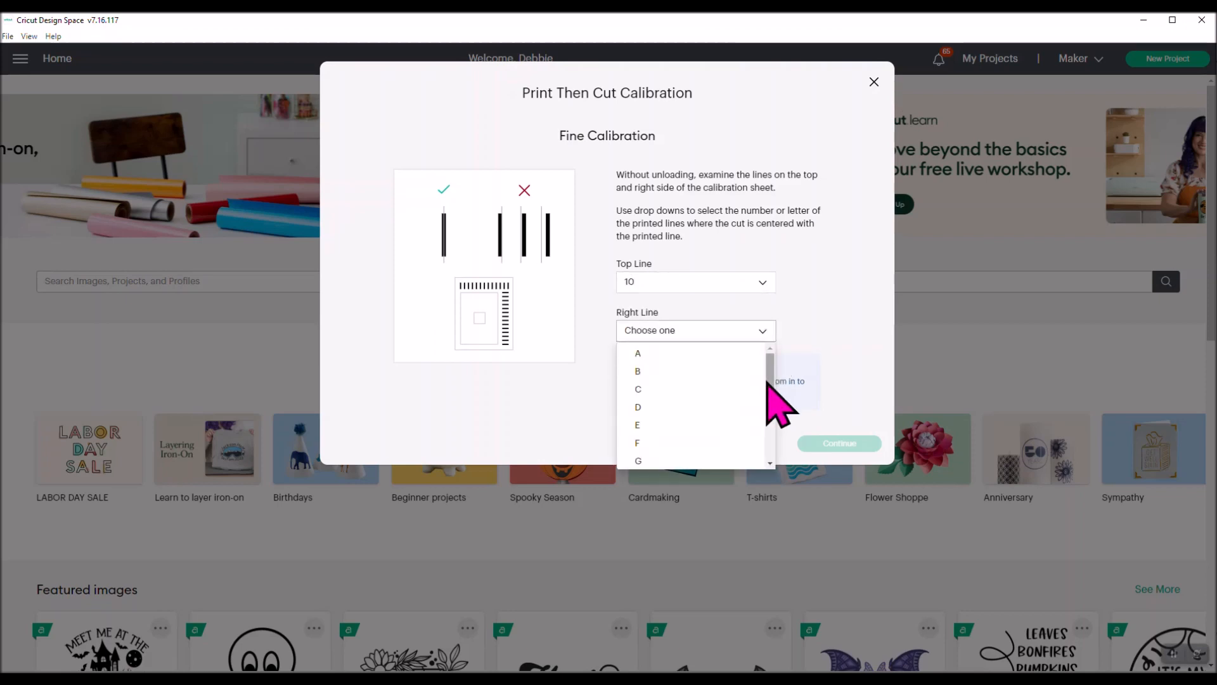
pyautogui.scroll(-3)
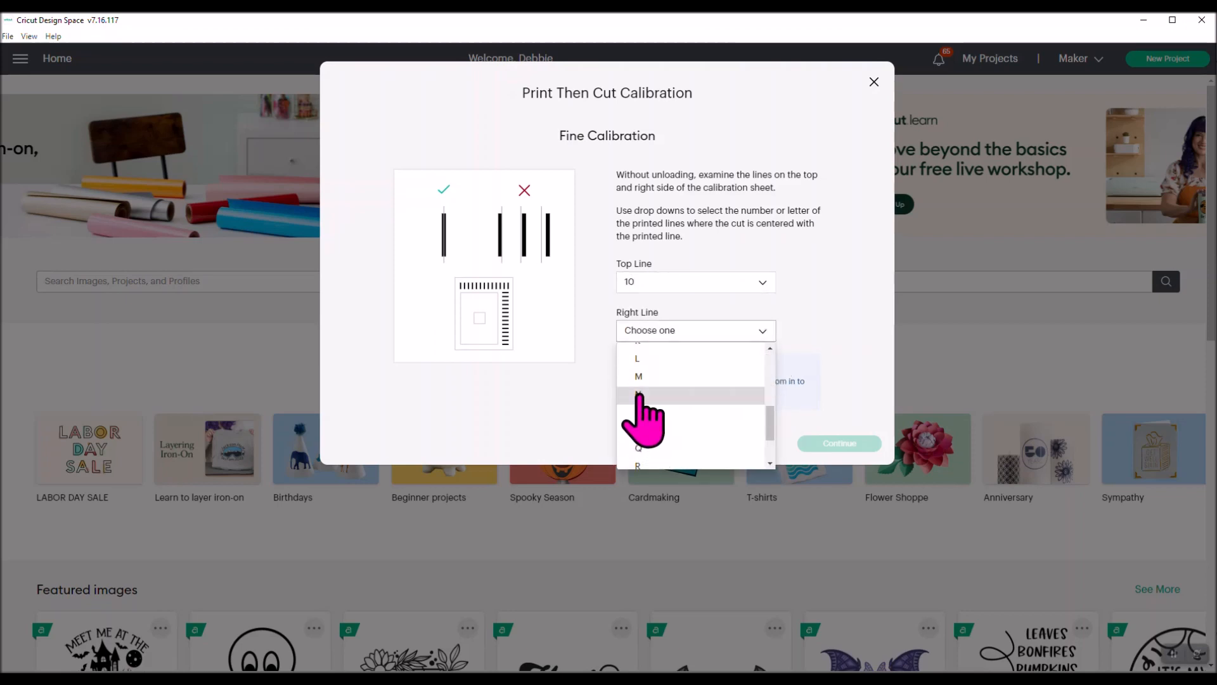
pyautogui.click(638, 395)
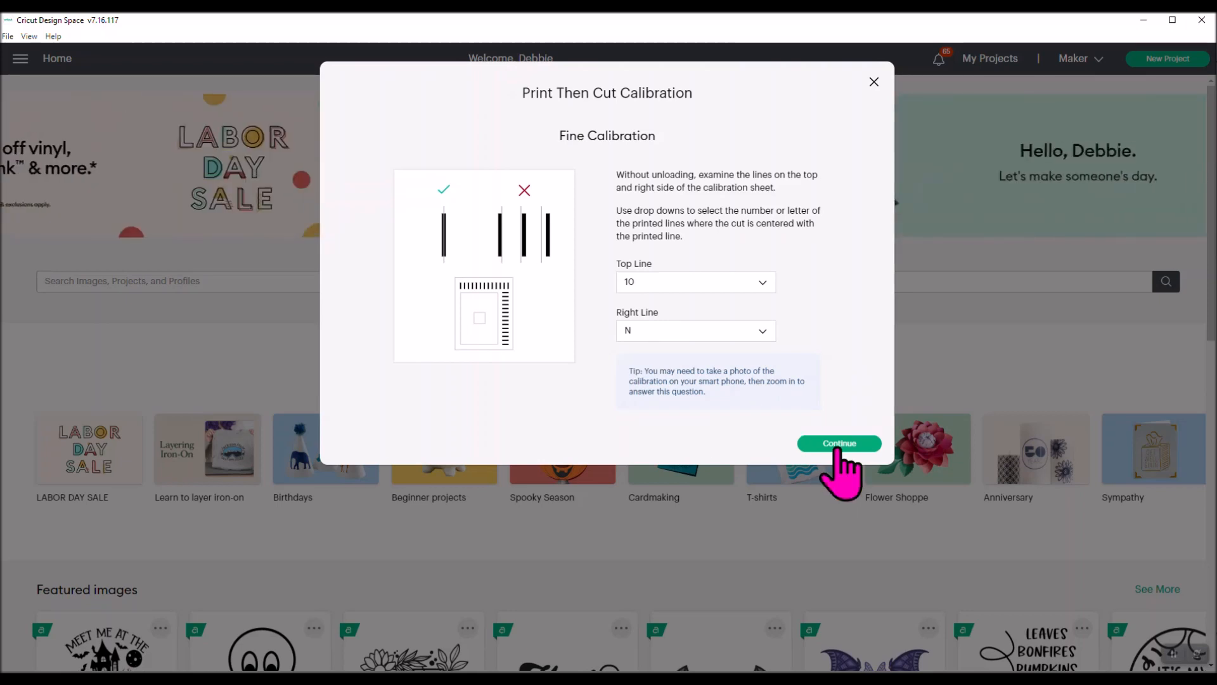
pyautogui.click(838, 443)
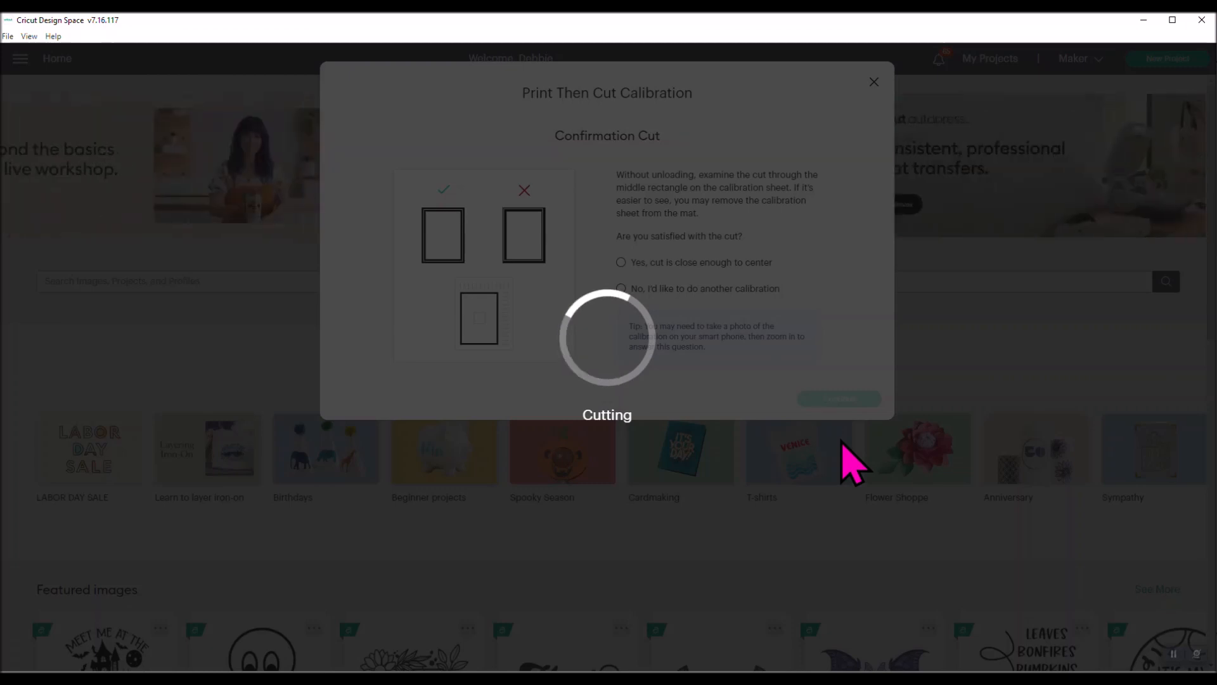
pyautogui.moveTo(509, 318)
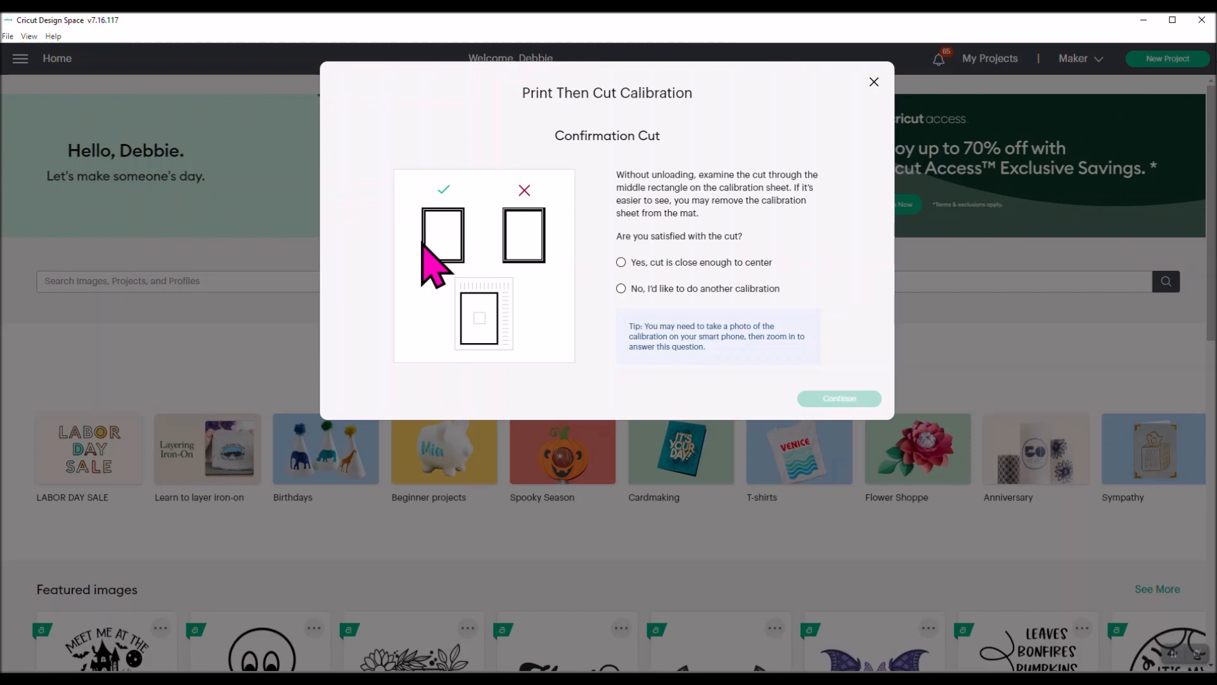
pyautogui.moveTo(540, 268)
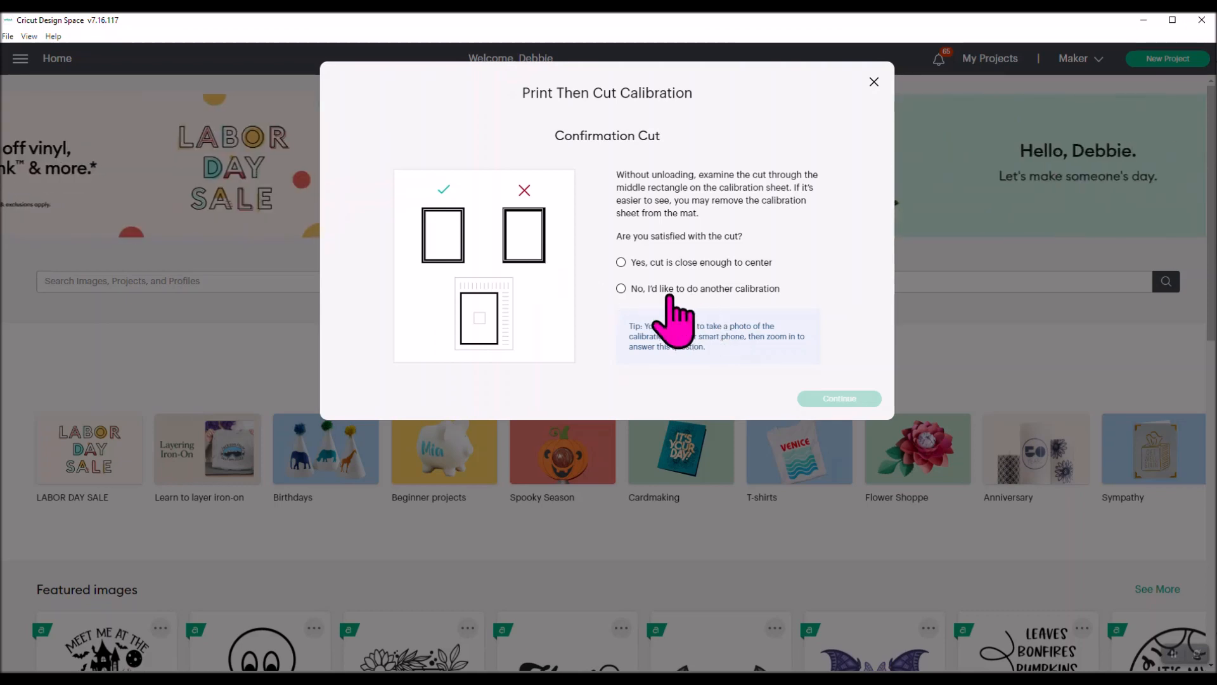
pyautogui.moveTo(621, 263)
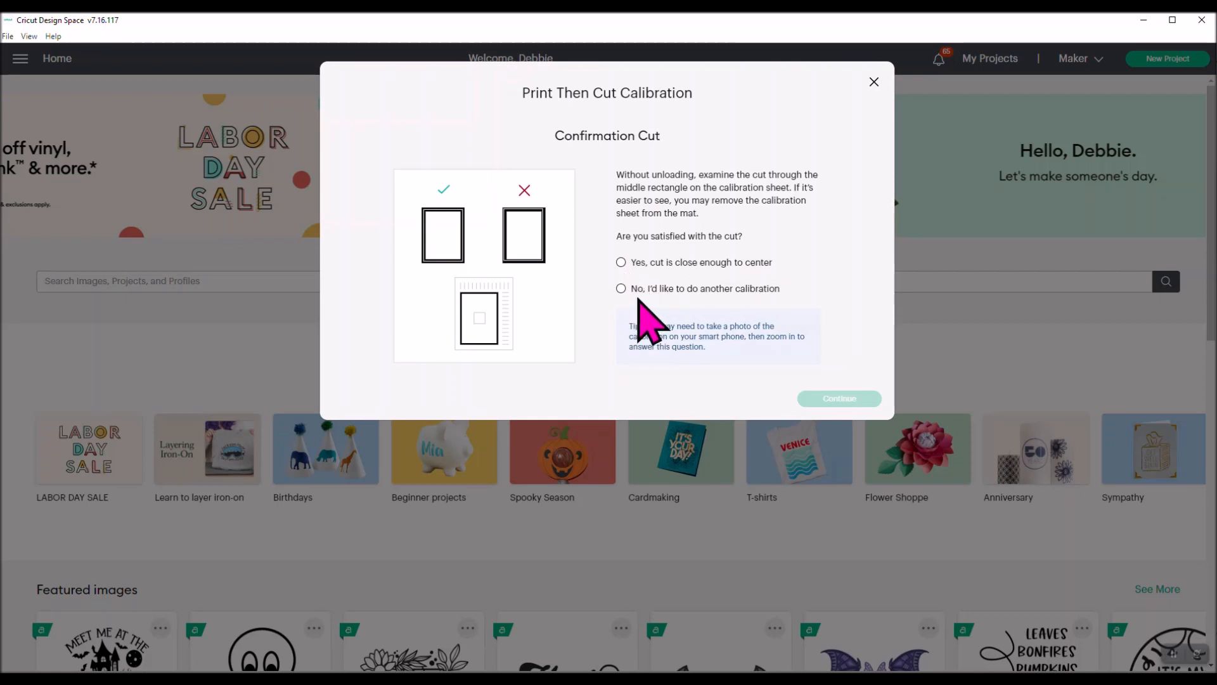
pyautogui.moveTo(656, 318)
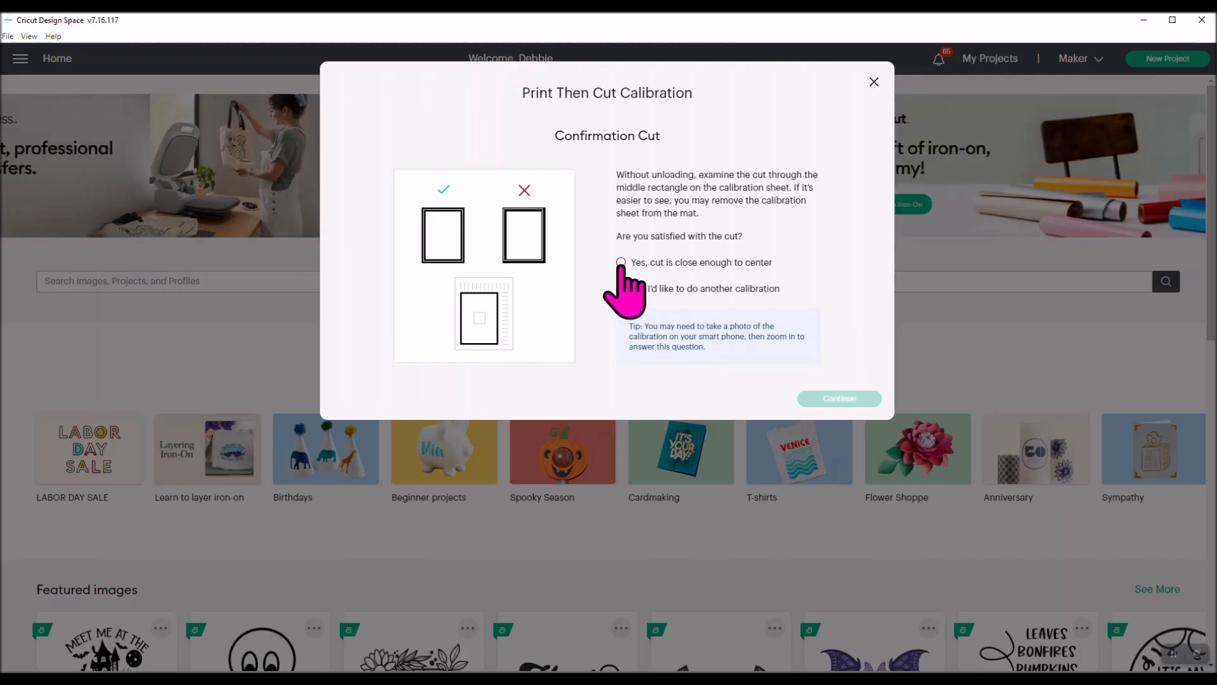
# Answer 'Yes, cut is close enough to center' and continue to save the calibration.
pyautogui.click(621, 262)
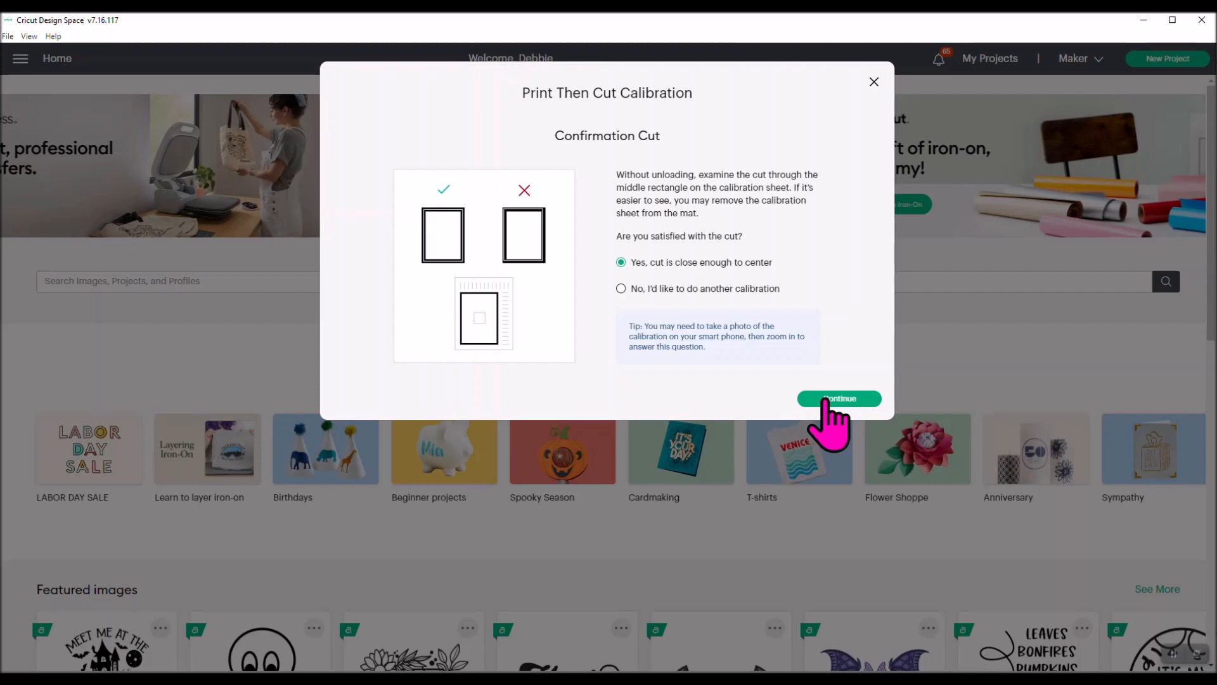
pyautogui.click(838, 398)
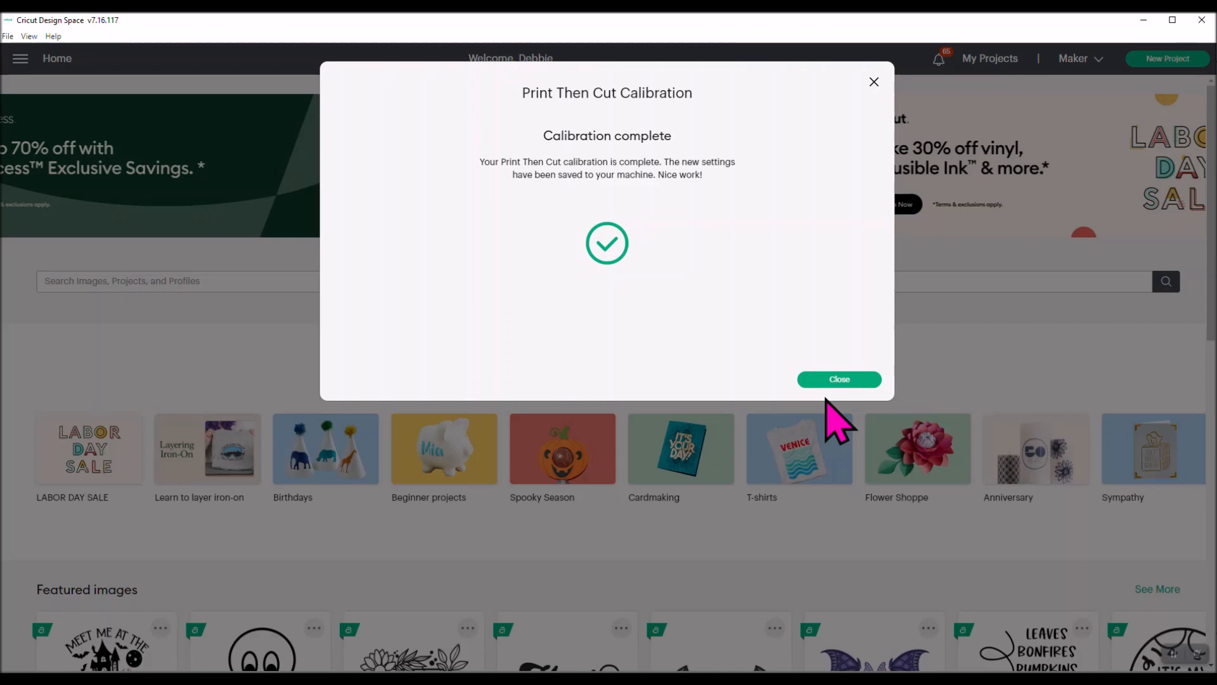
# Close the Calibration complete dialog, returning to the Design Space home screen.
pyautogui.click(838, 380)
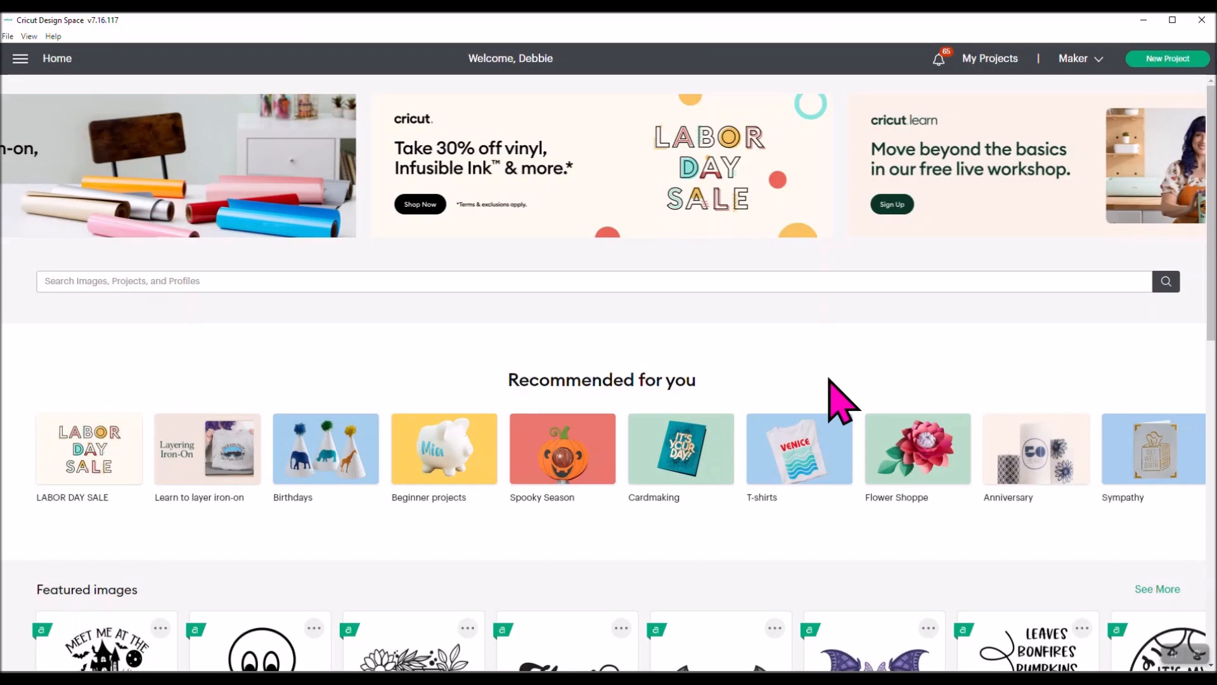